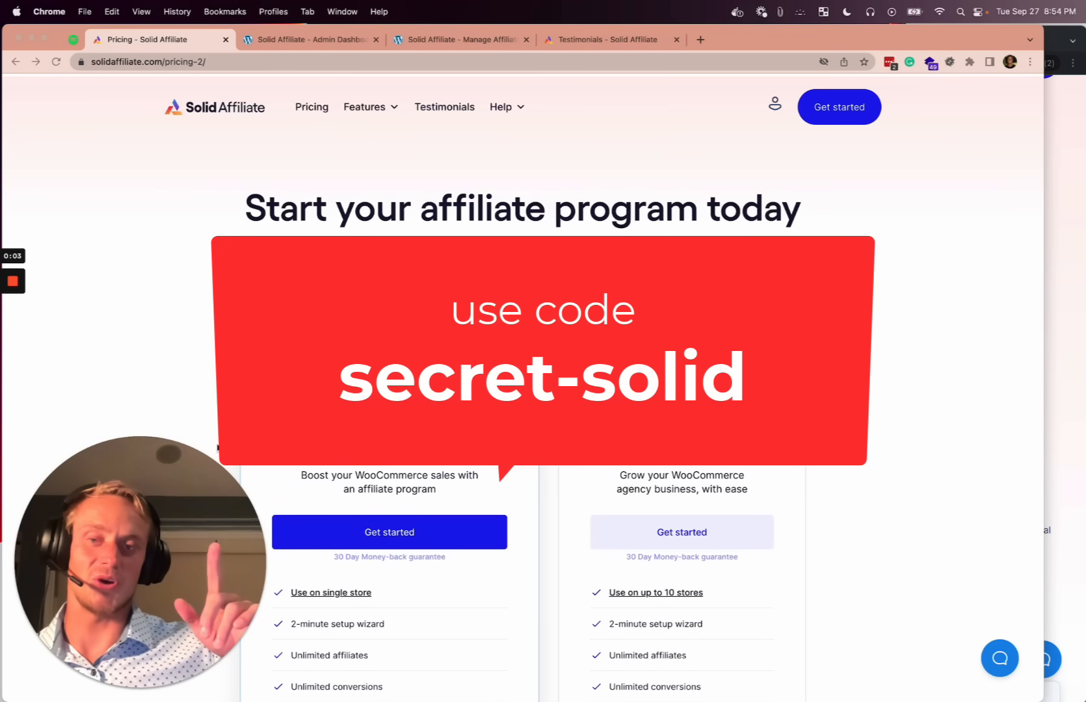
mouse_move(508, 508)
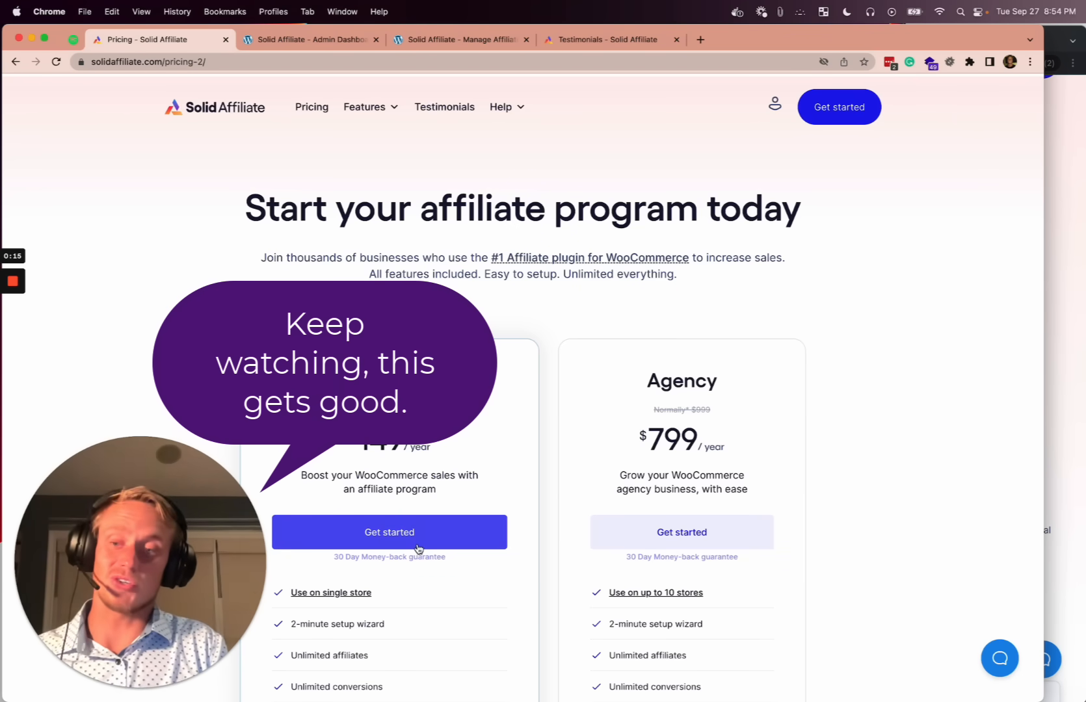
Review the admin dashboard's notifications, insights totals and referral feed including the $180,926 payout
click(309, 40)
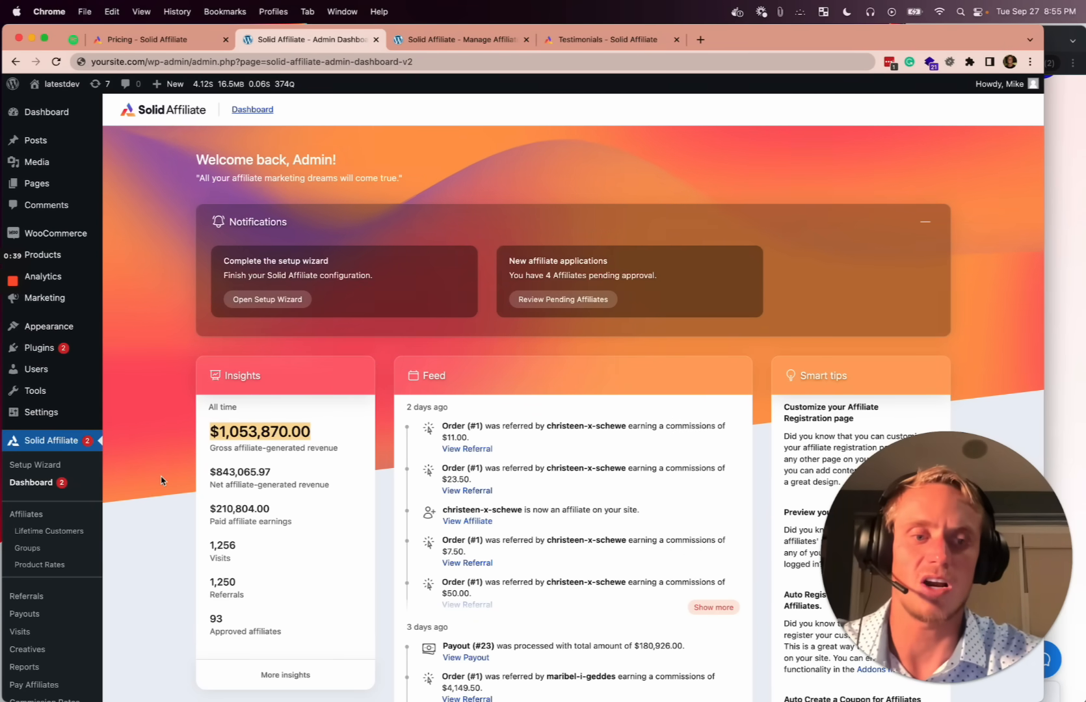
scroll(down, 3)
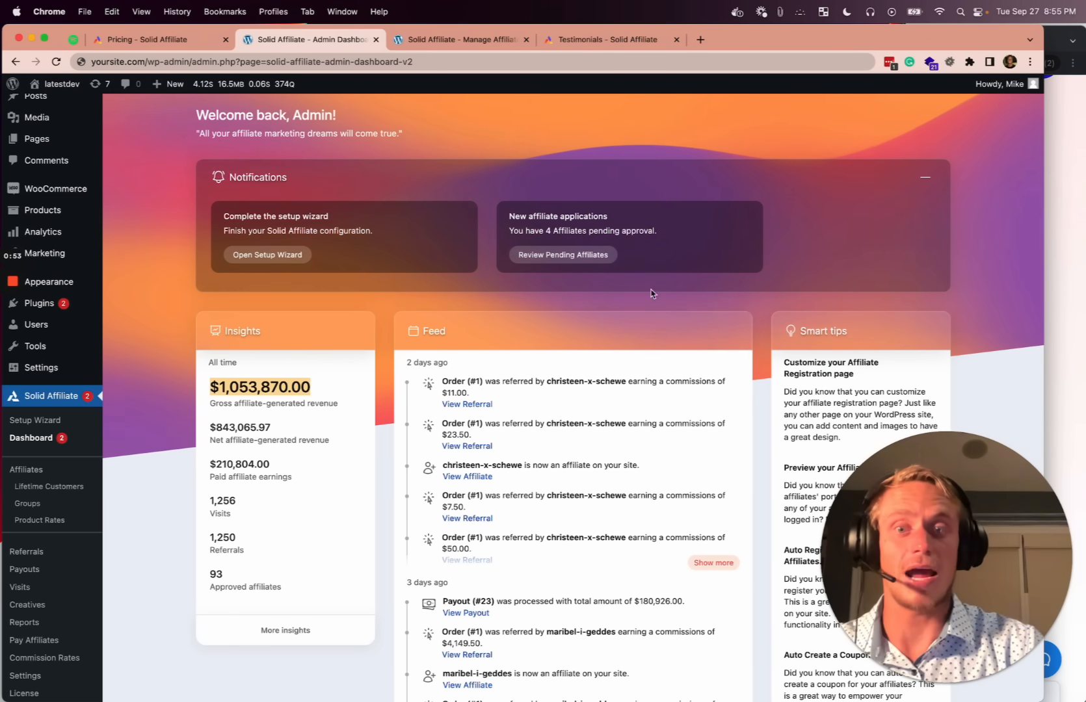
mouse_move(589, 232)
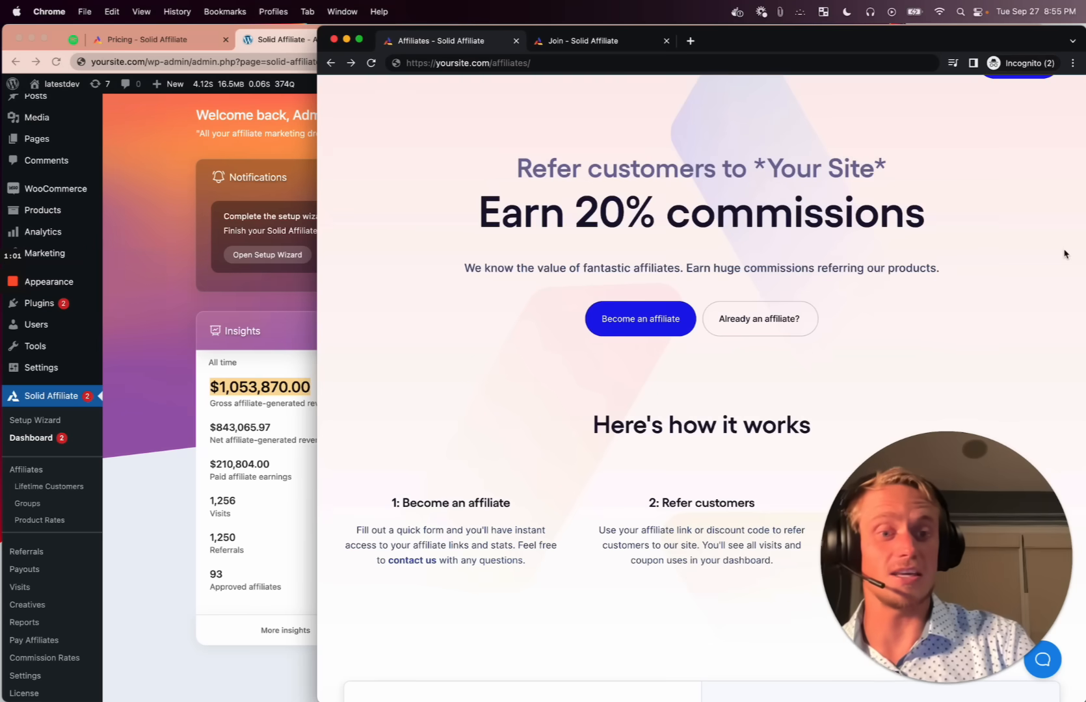
View the affiliate login form via 'Already an affiliate?', then browse the Join registration form
scroll(down, 3)
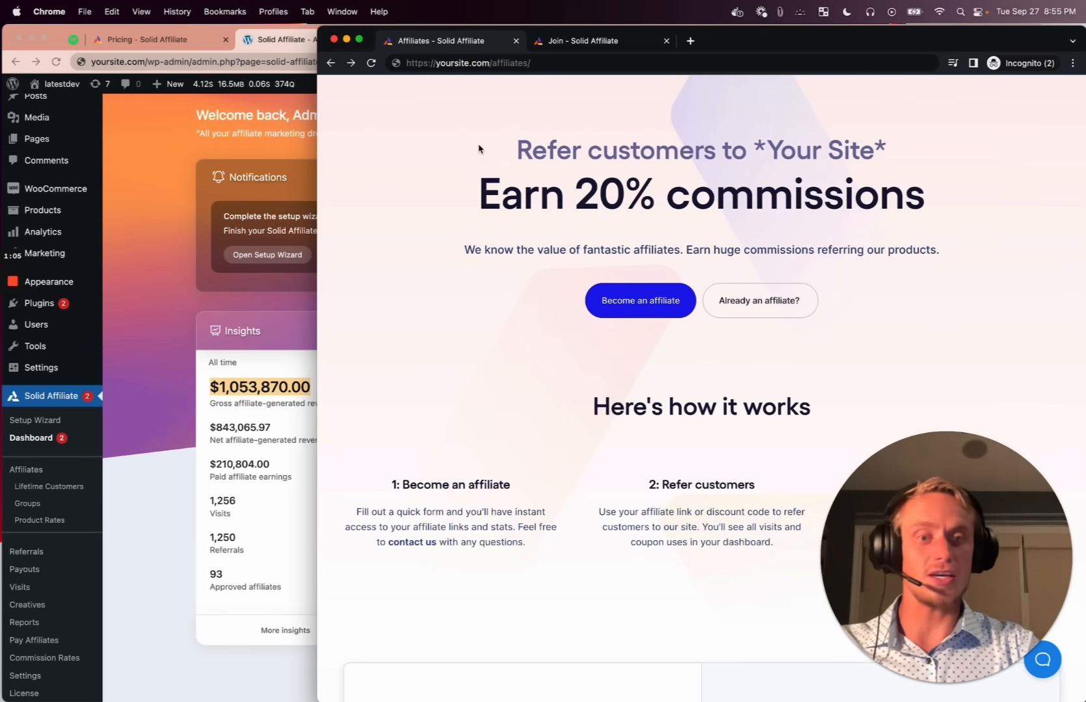
mouse_move(563, 151)
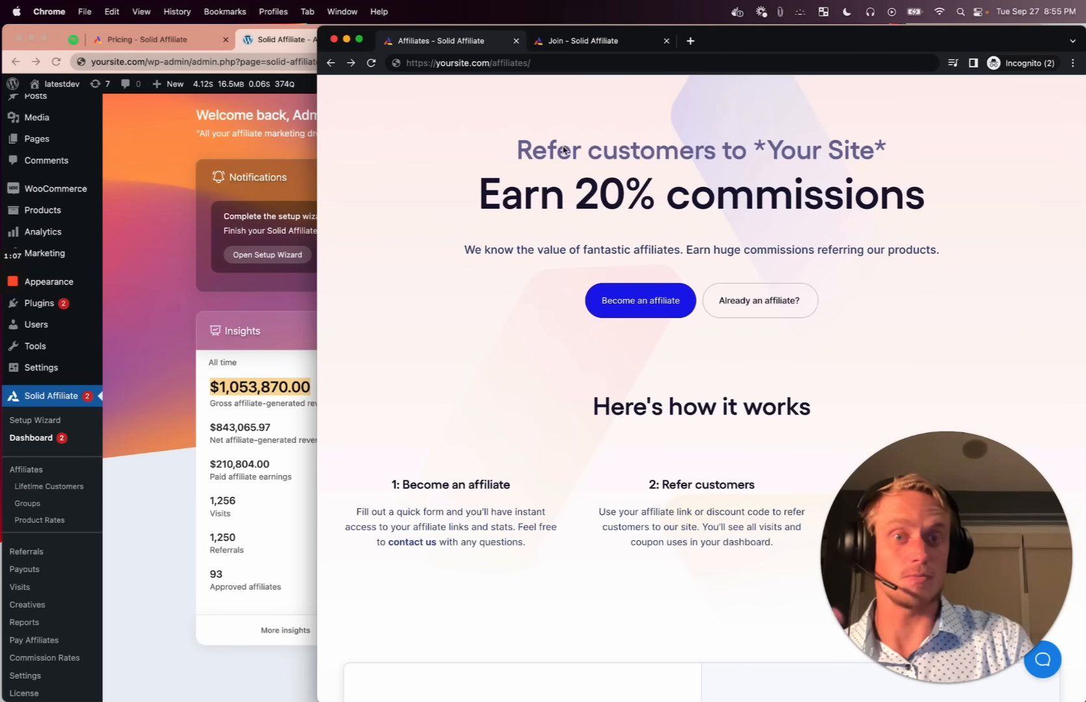
mouse_move(689, 321)
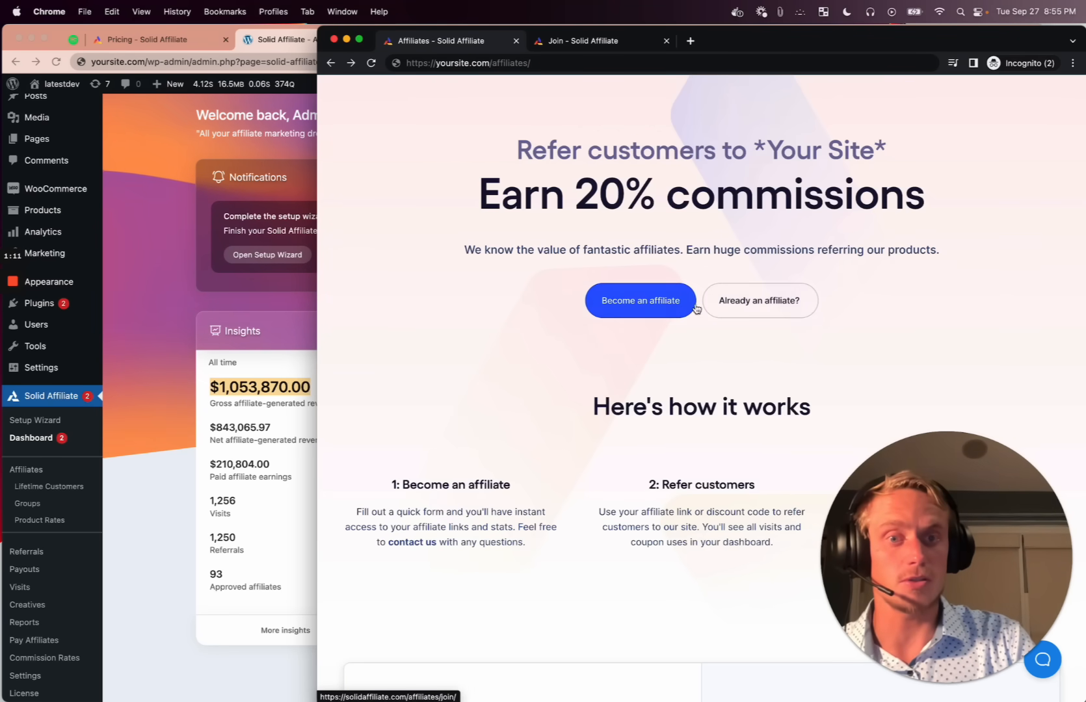
click(759, 300)
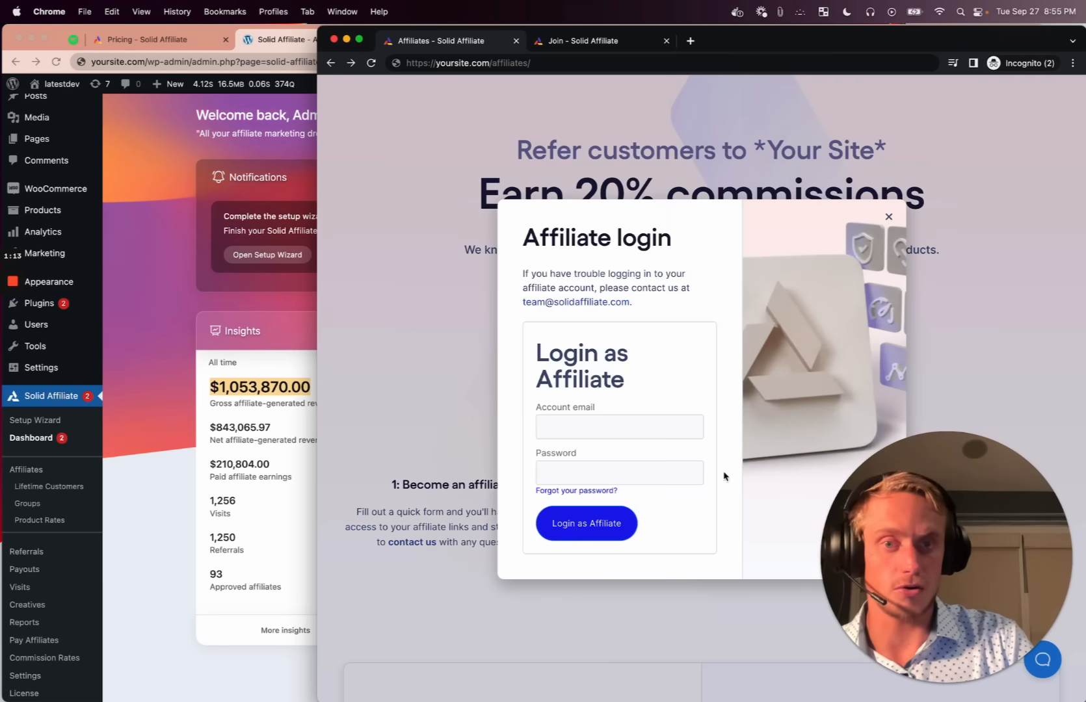
click(584, 41)
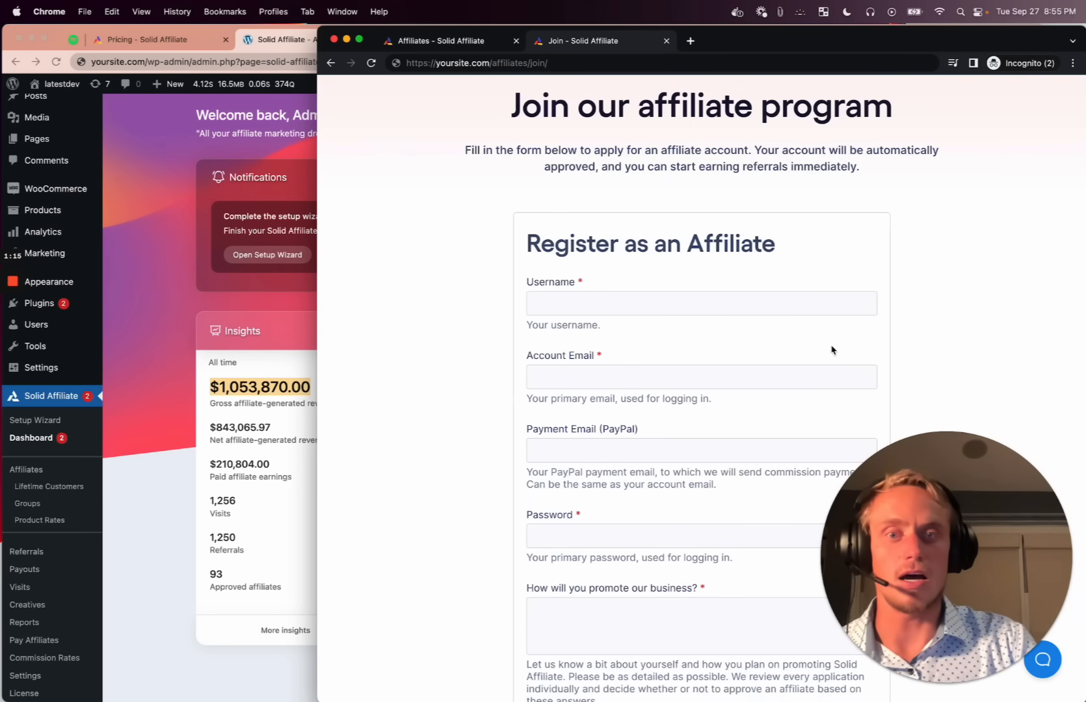
scroll(down, 3)
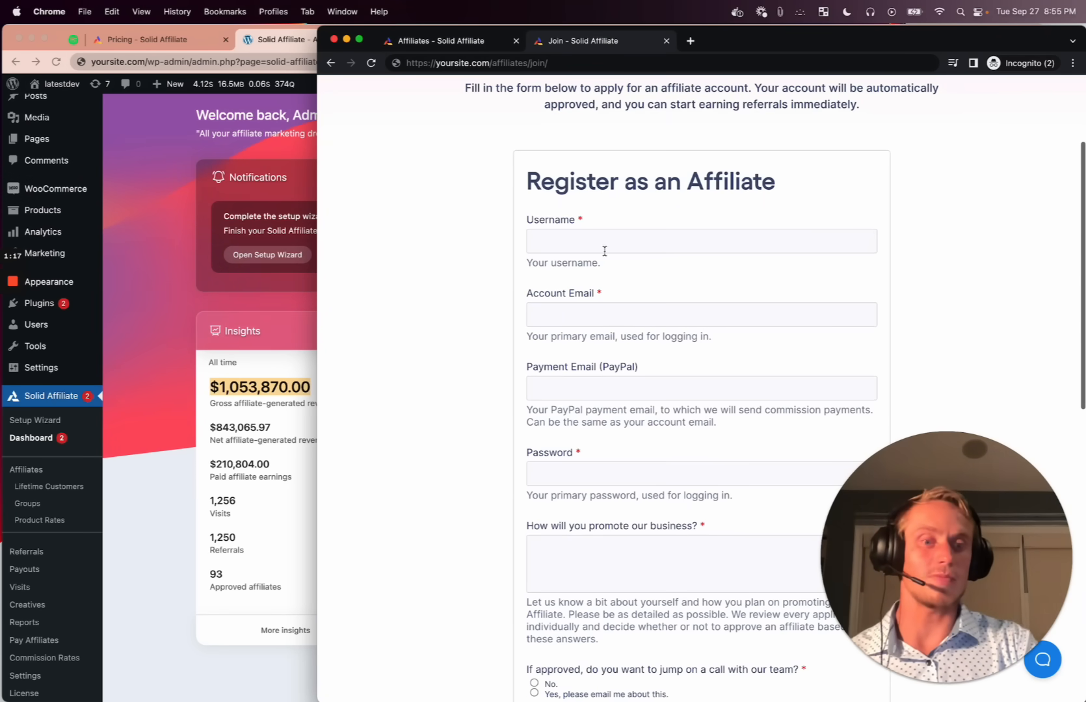
scroll(down, 3)
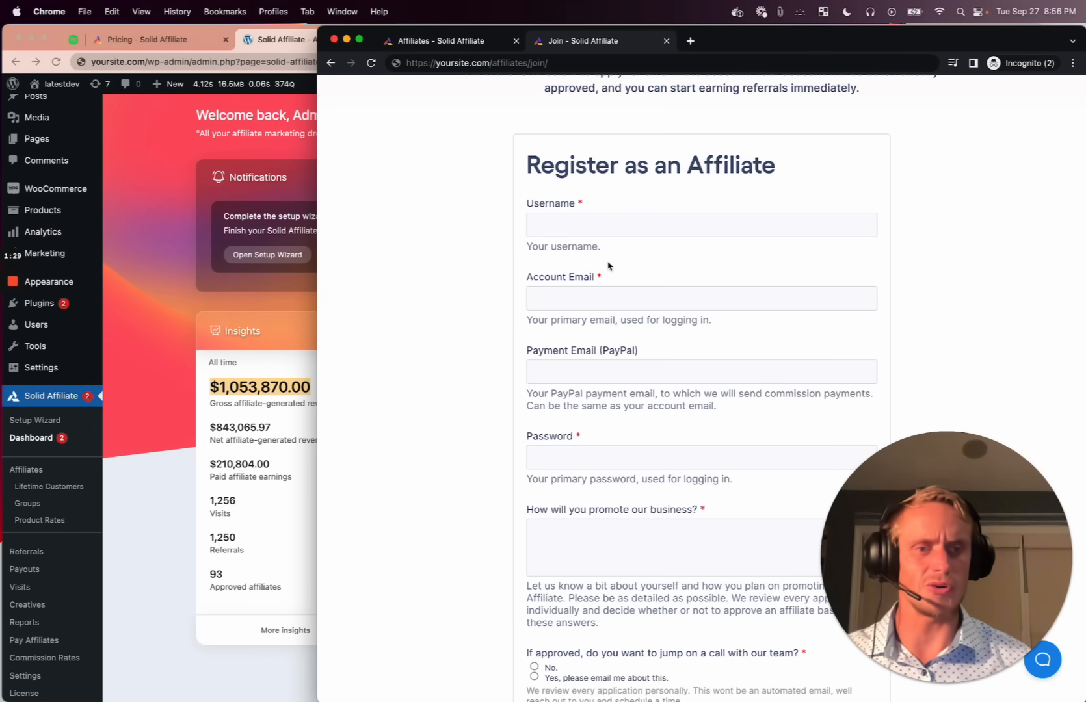
scroll(down, 3)
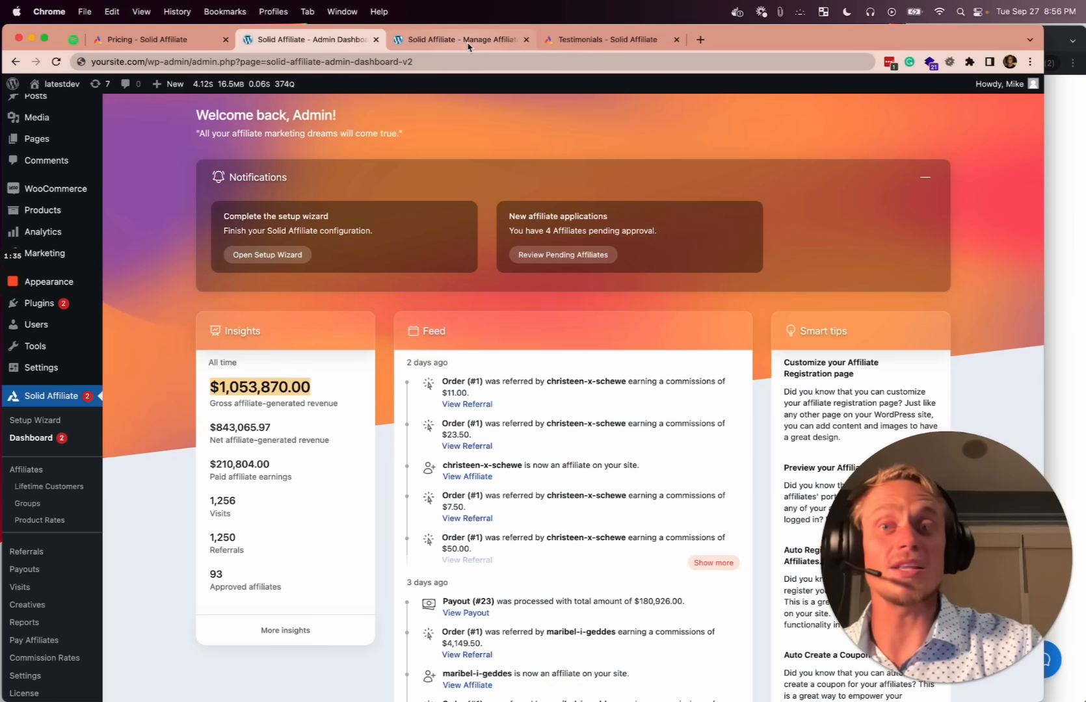
Preview the affiliate portal dashboard showing 20 referrals, 20 visits and $498.00 unpaid earnings
click(468, 39)
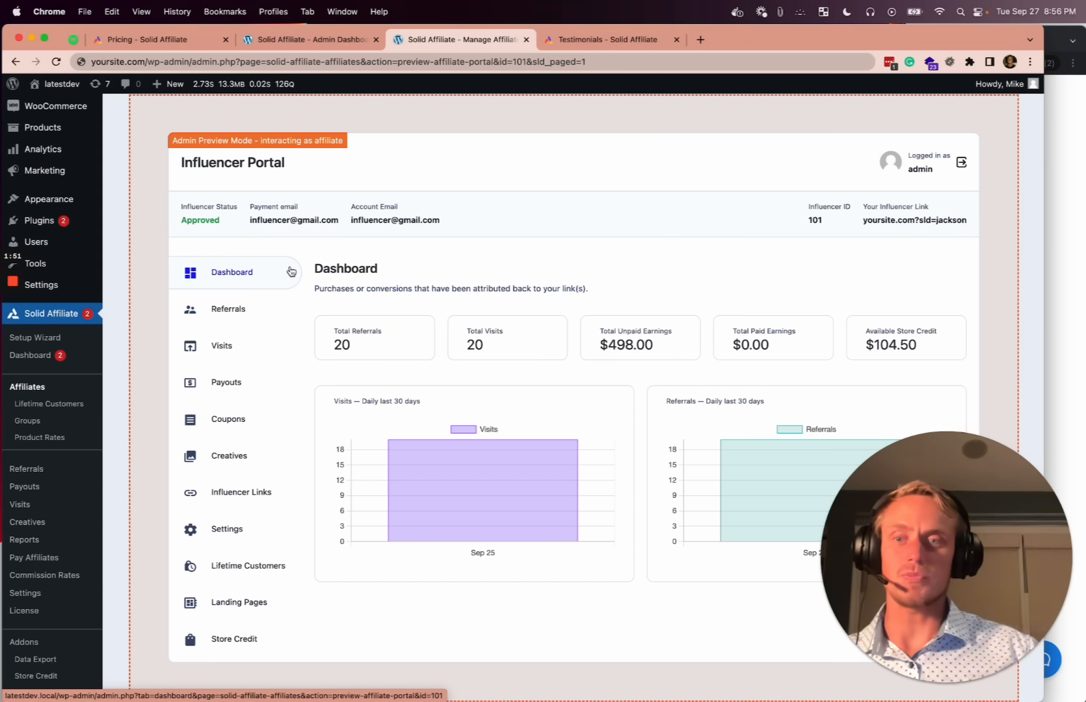
mouse_move(291, 373)
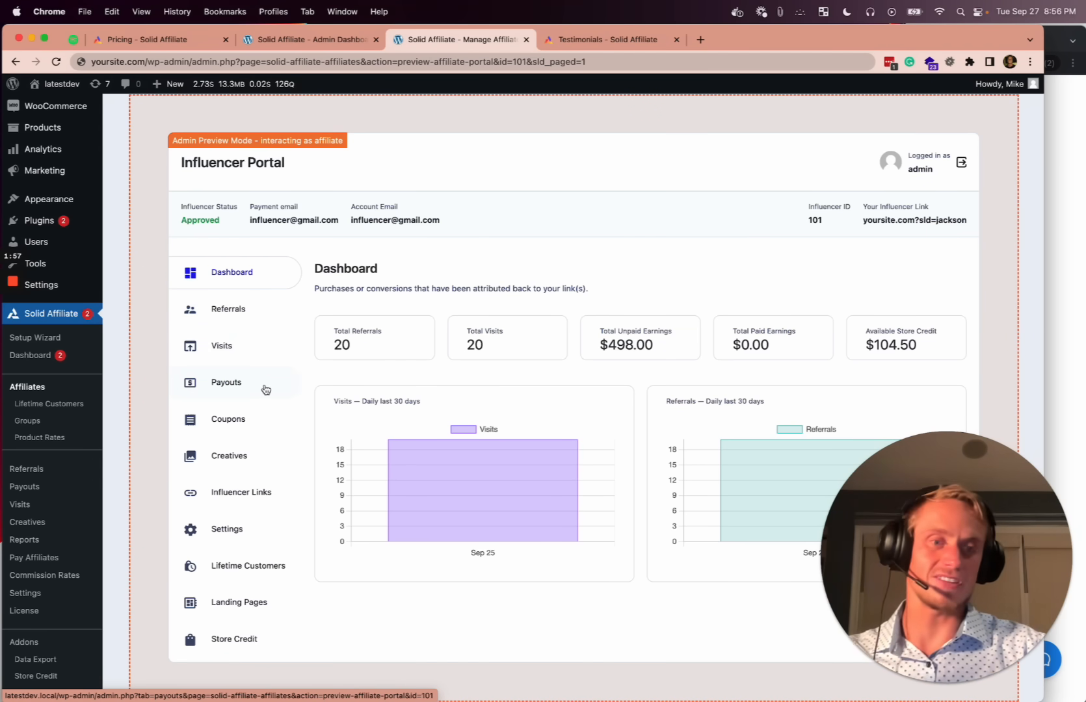
mouse_move(277, 430)
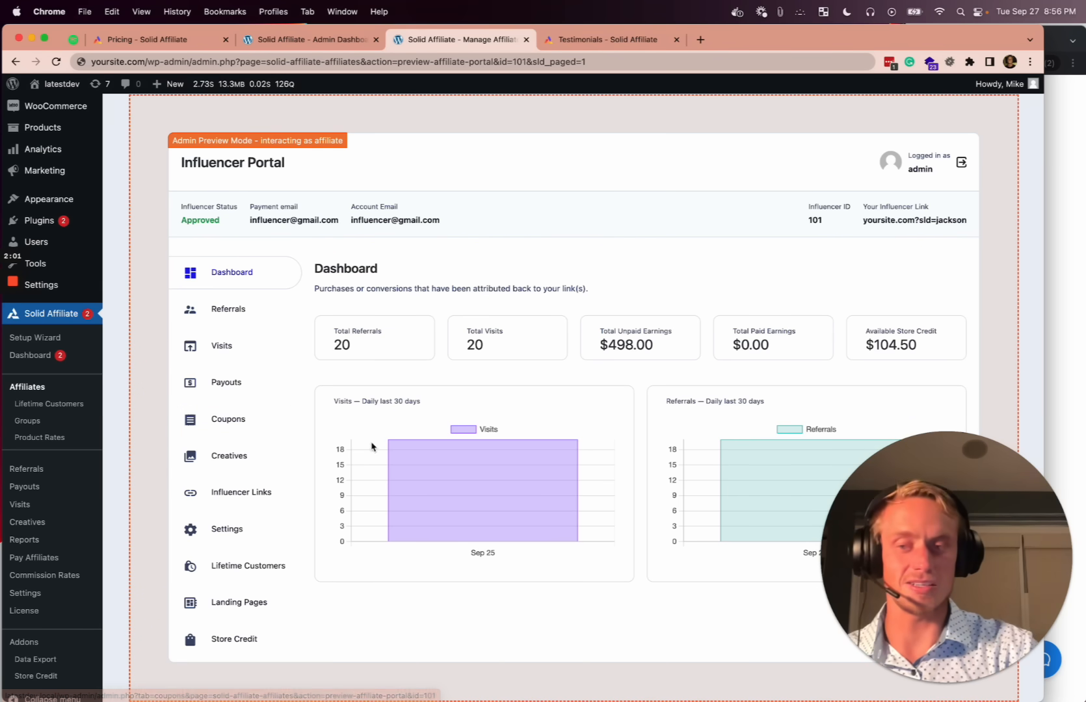
mouse_move(410, 484)
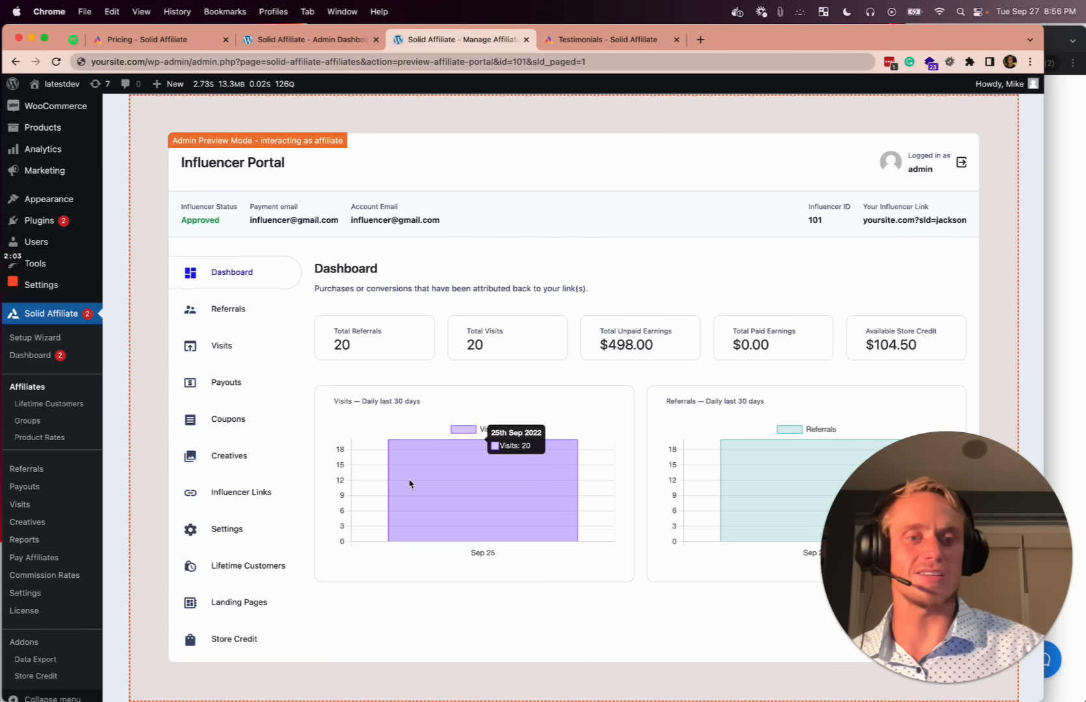
mouse_move(527, 325)
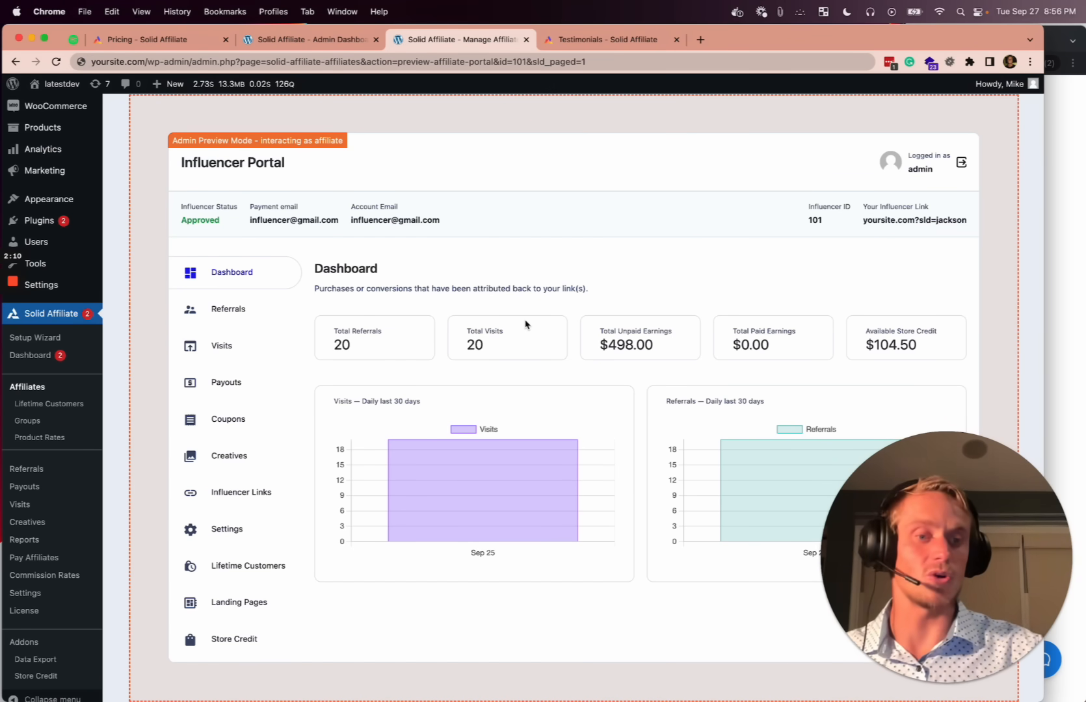
Browse the Testimonials page's customer review cards praising support and ease of setup
click(610, 41)
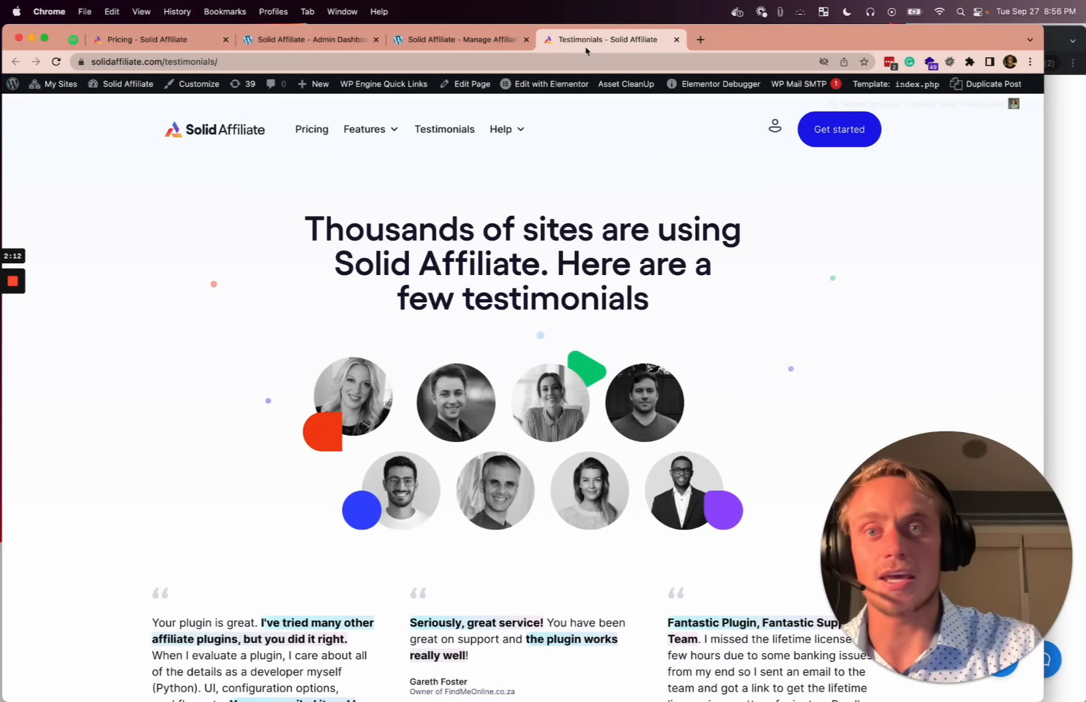
scroll(down, 3)
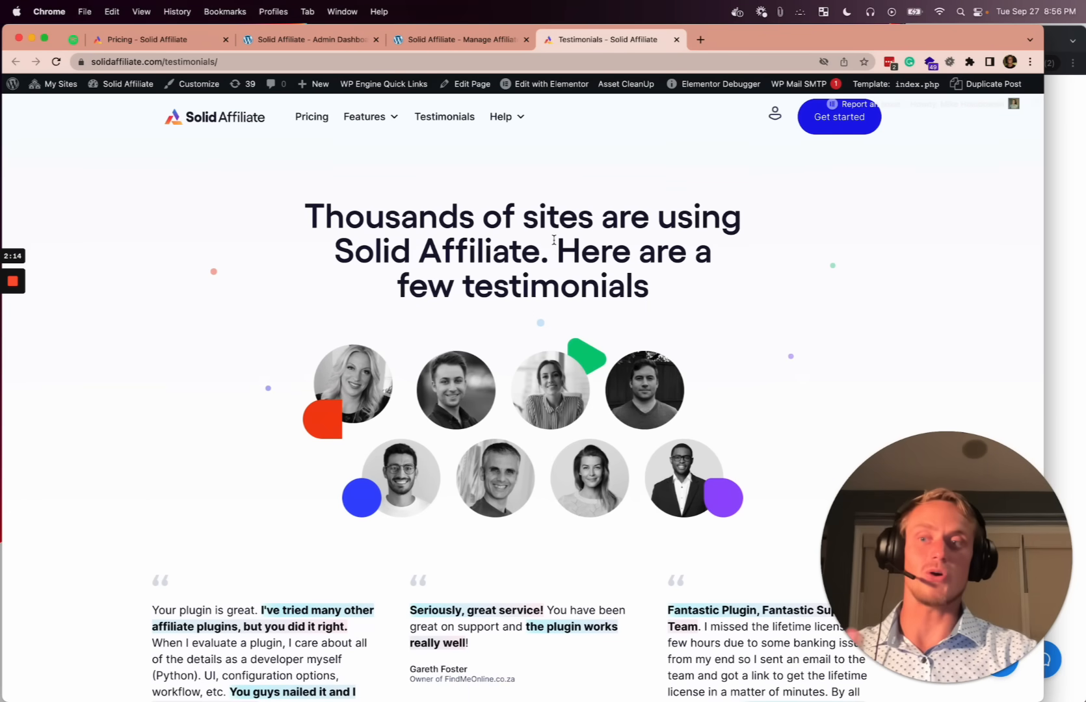
scroll(down, 3)
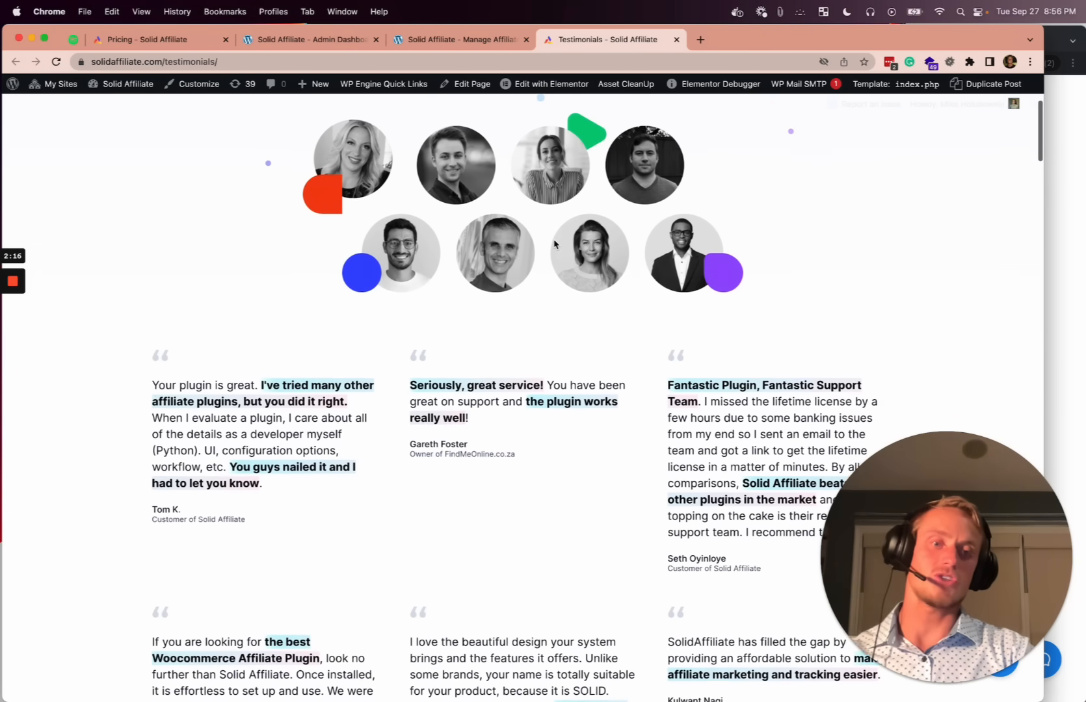
scroll(down, 3)
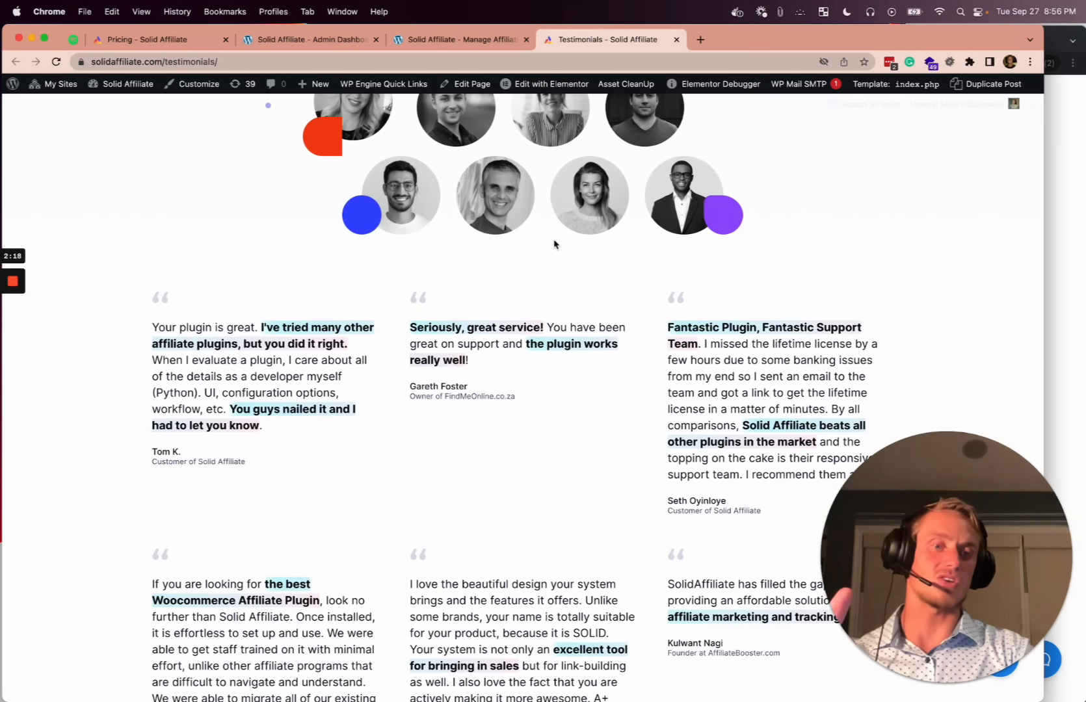
scroll(down, 3)
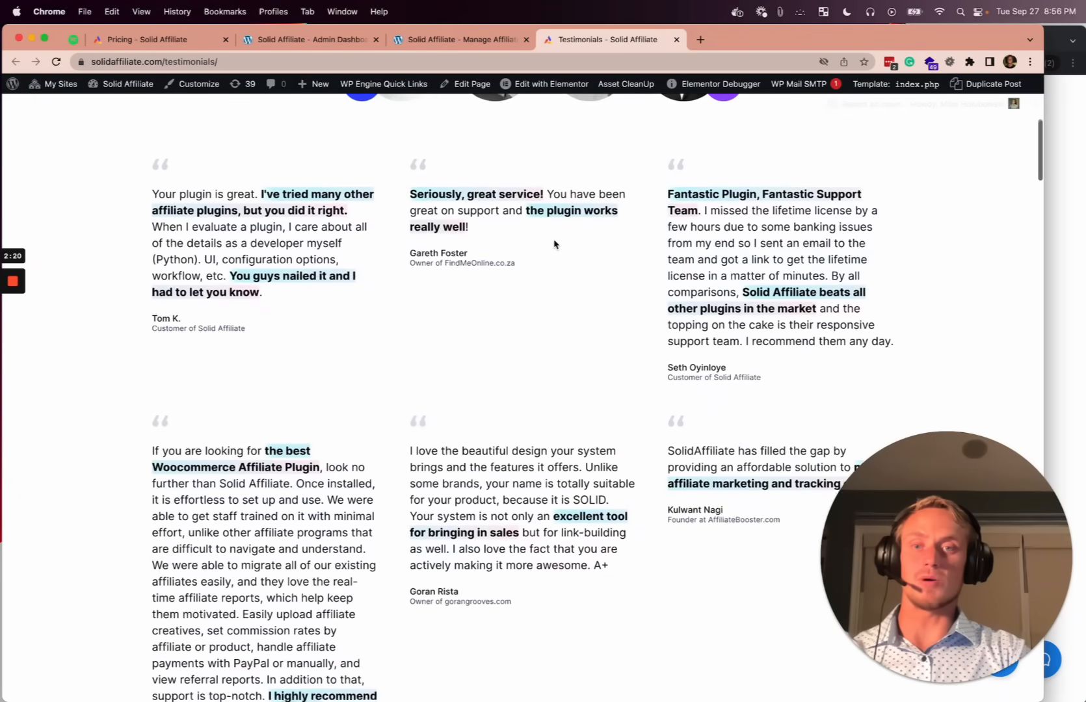
scroll(down, 3)
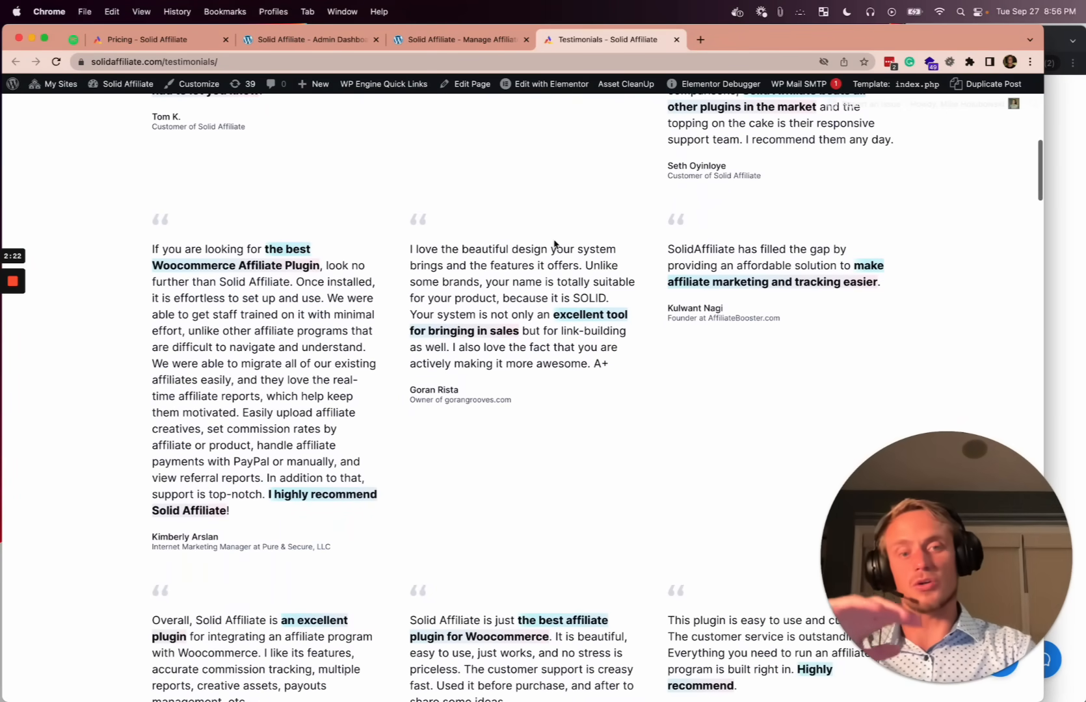
scroll(down, 3)
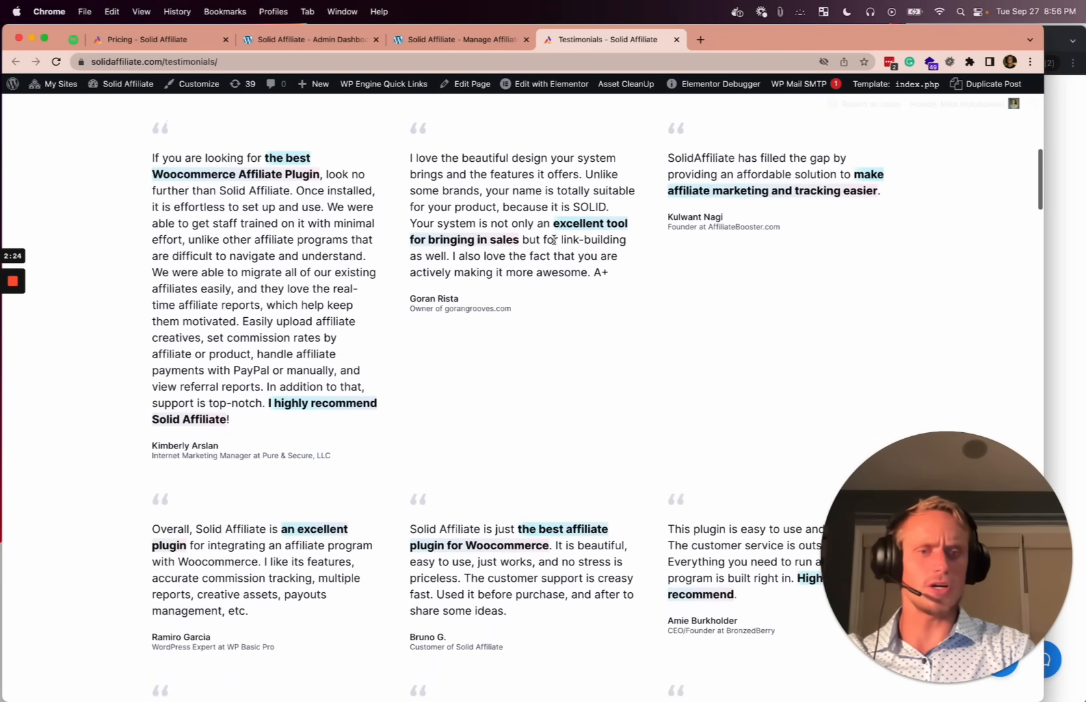
scroll(down, 3)
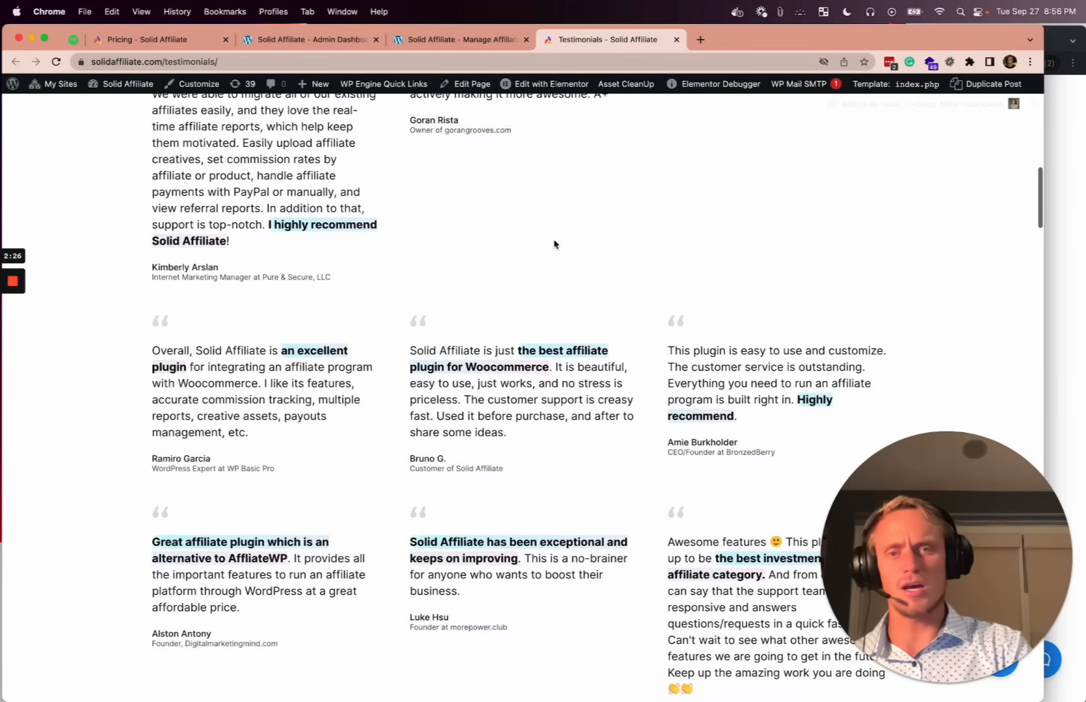
scroll(down, 3)
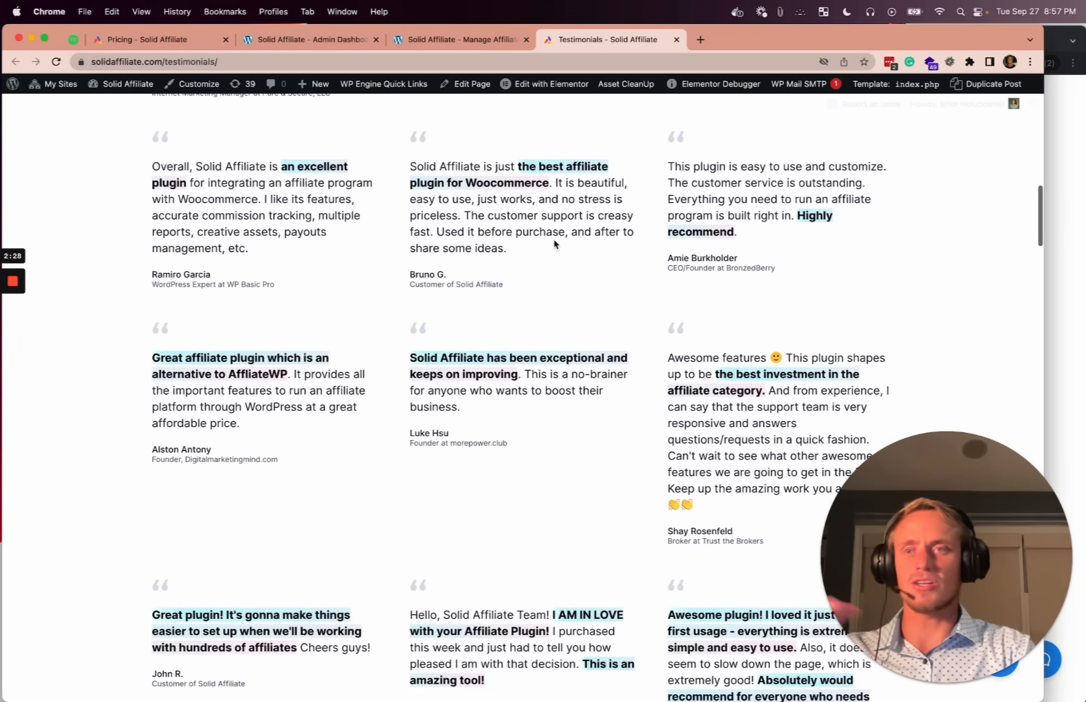
scroll(down, 3)
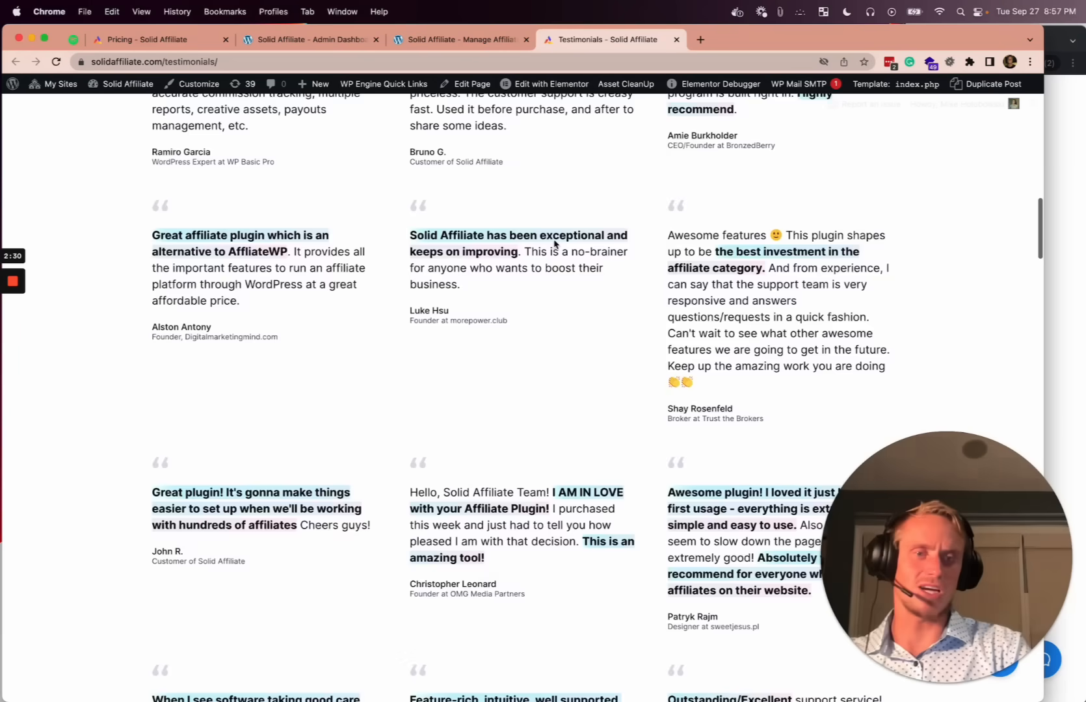
scroll(down, 3)
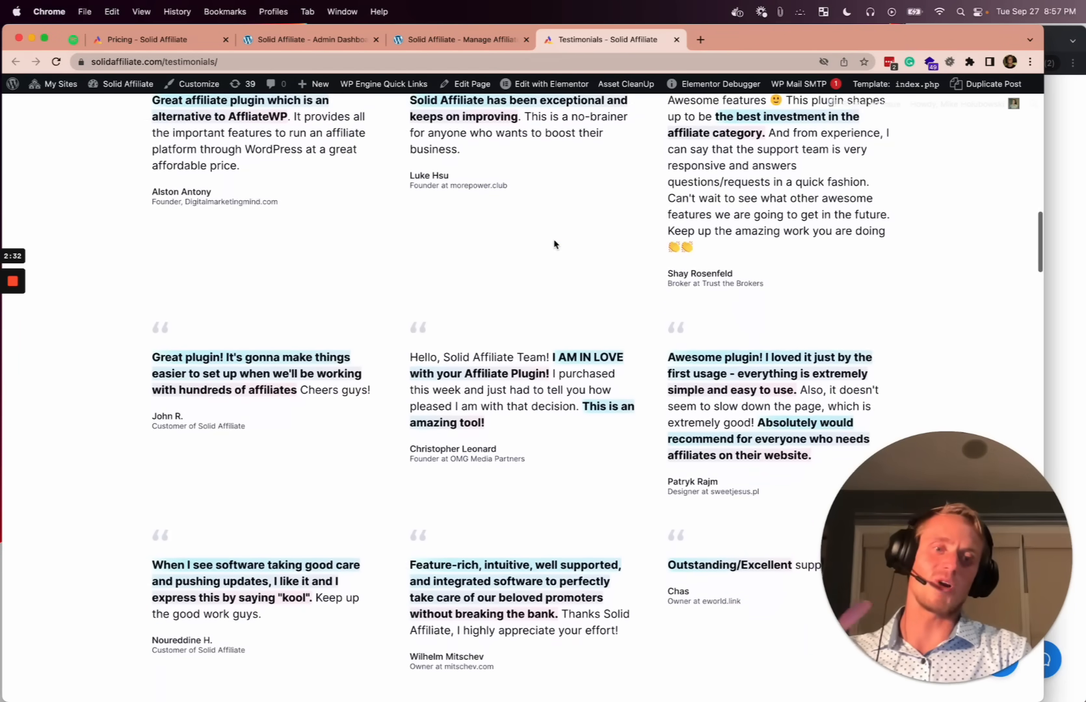
scroll(down, 3)
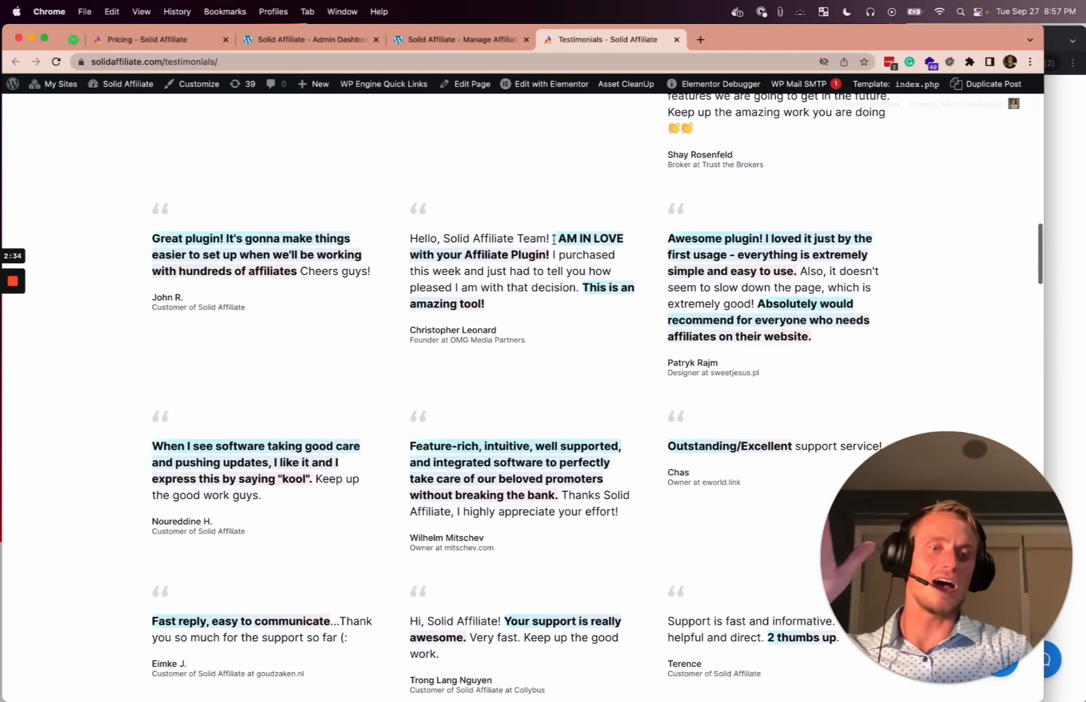
scroll(down, 3)
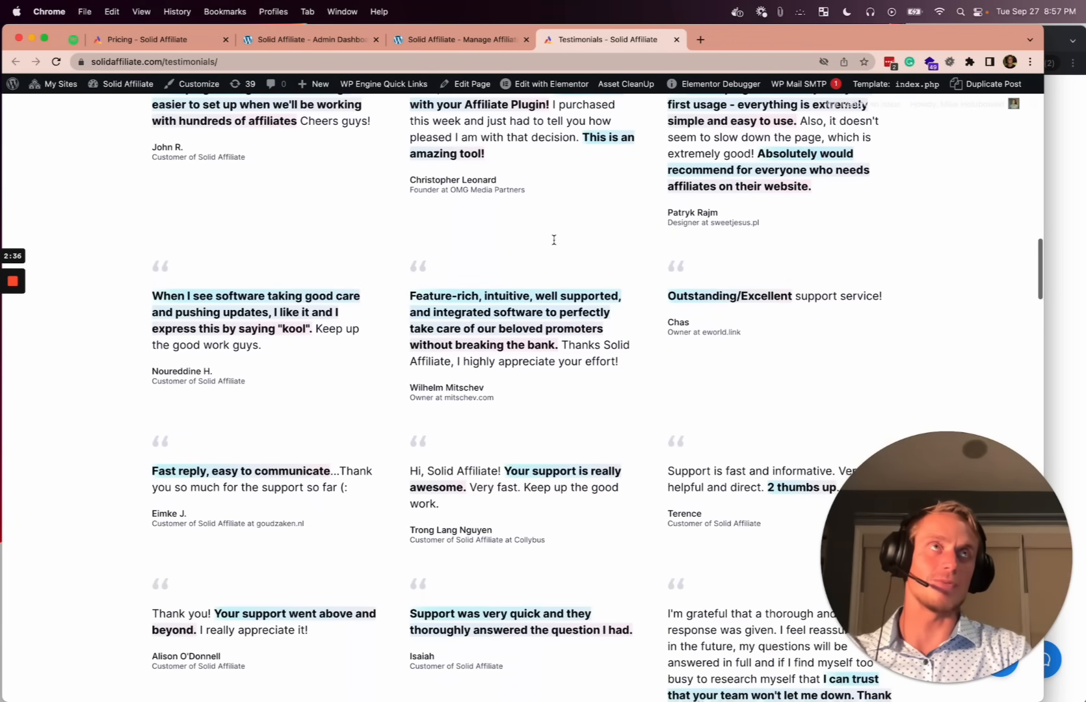
scroll(down, 3)
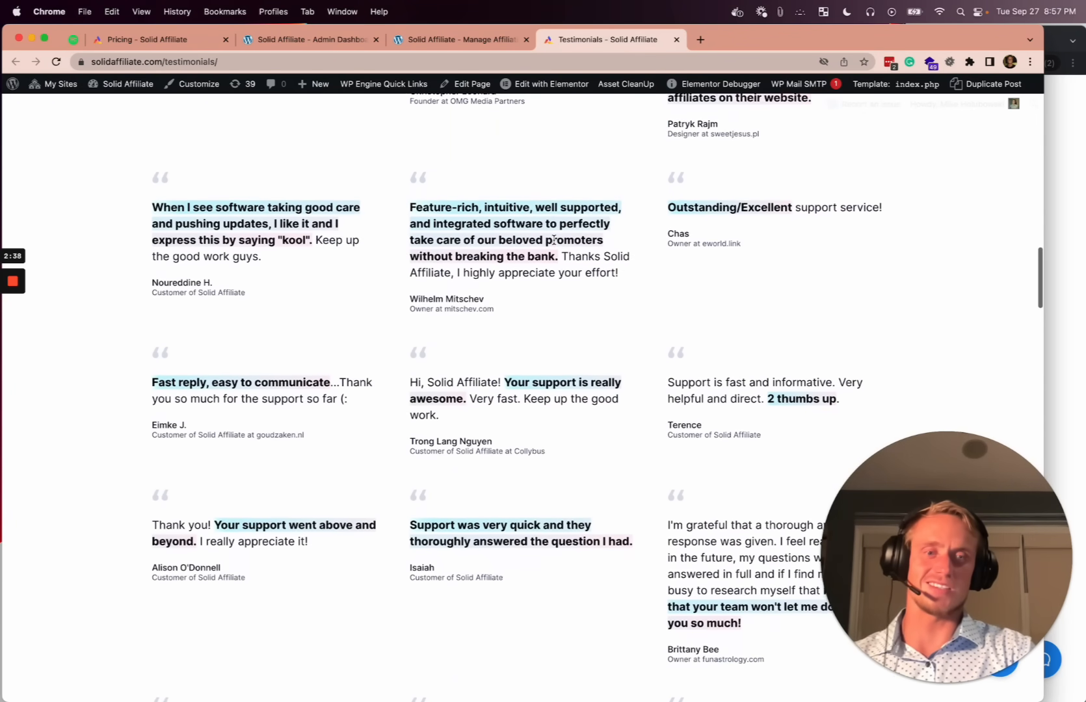
scroll(down, 3)
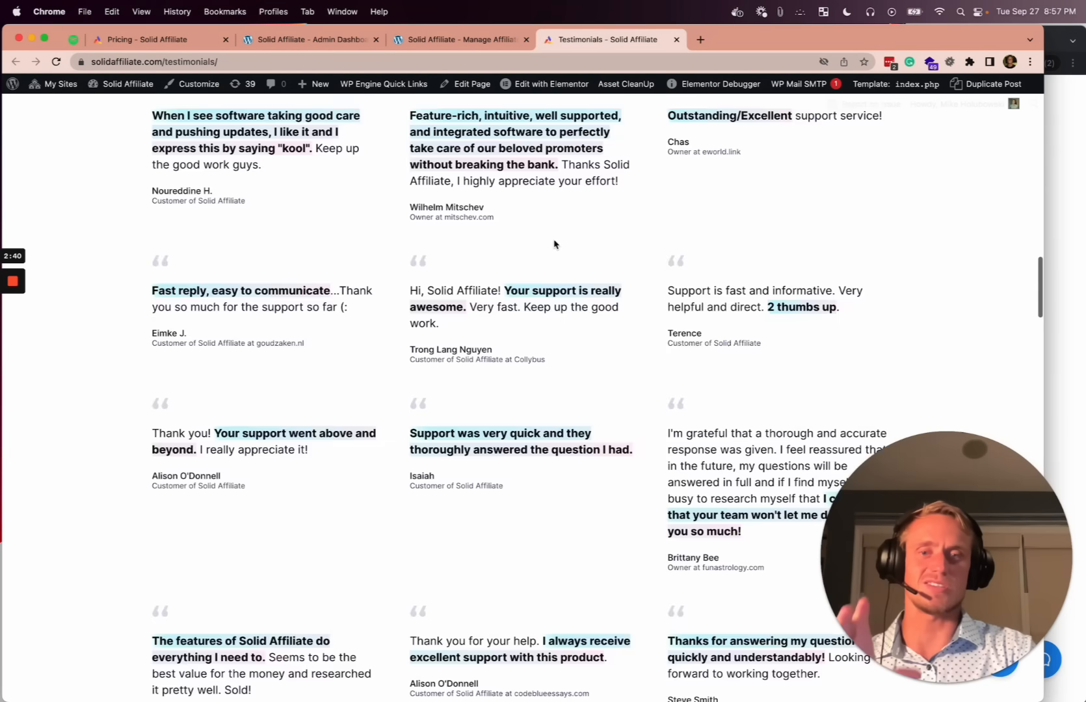
scroll(down, 3)
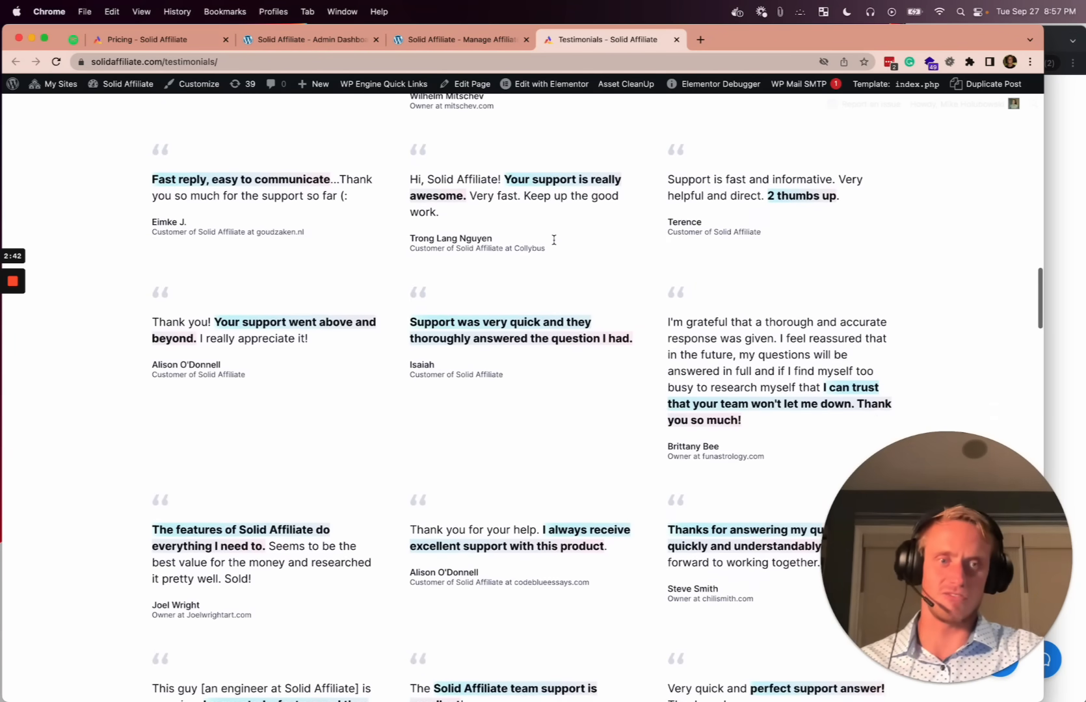
scroll(down, 3)
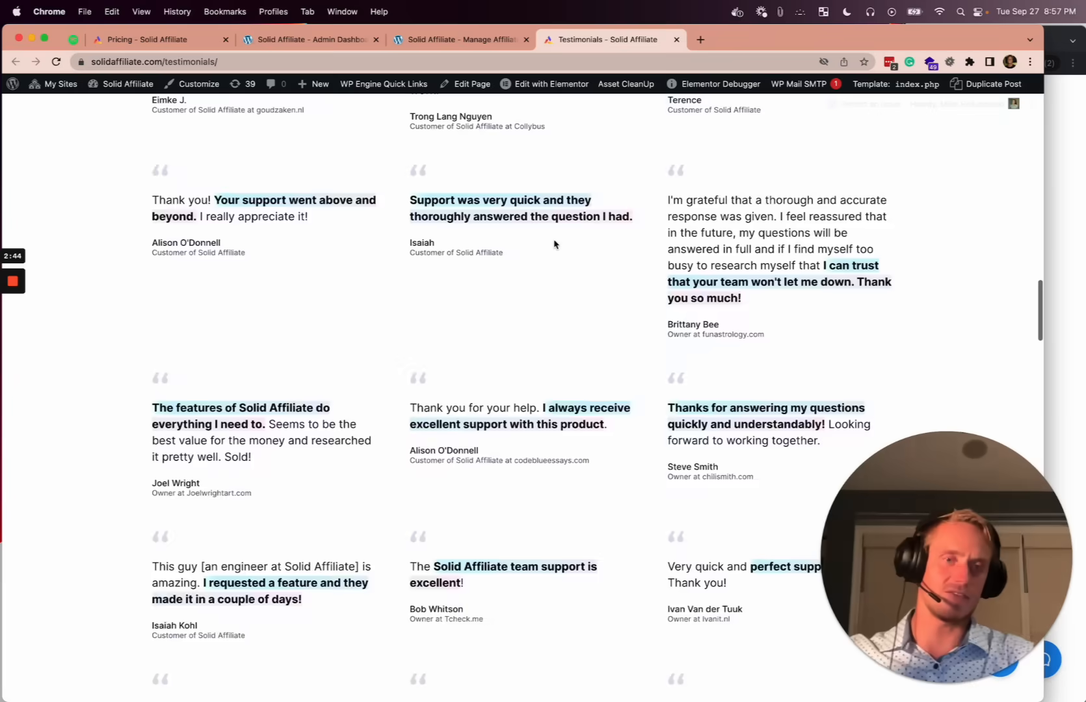
scroll(down, 3)
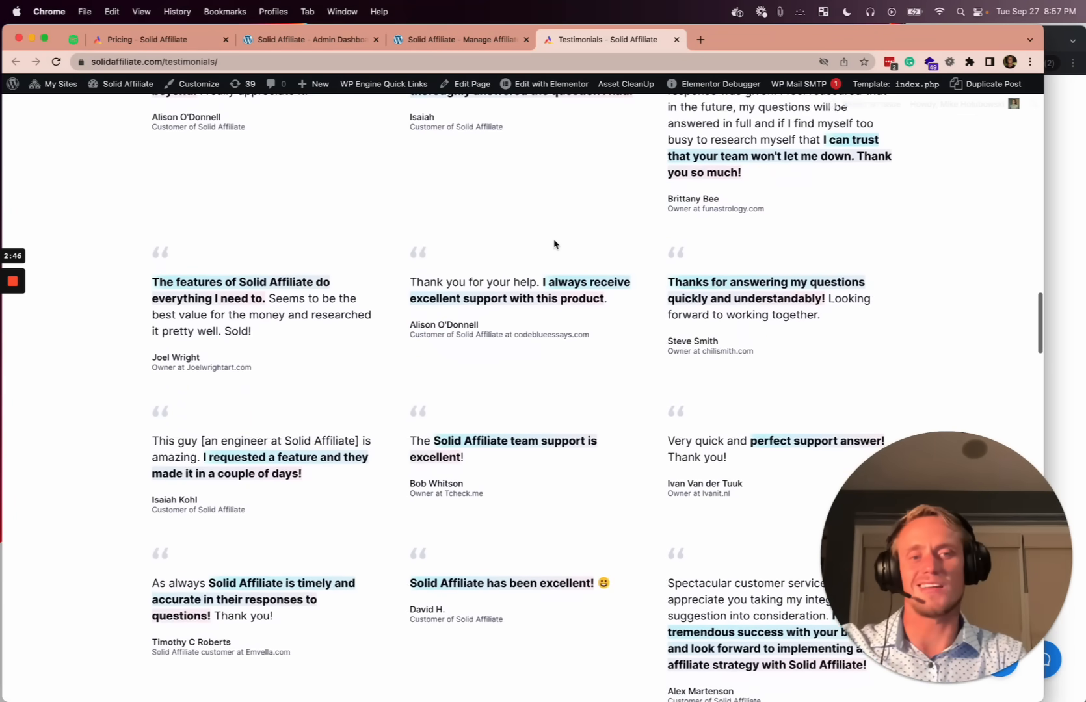
scroll(down, 3)
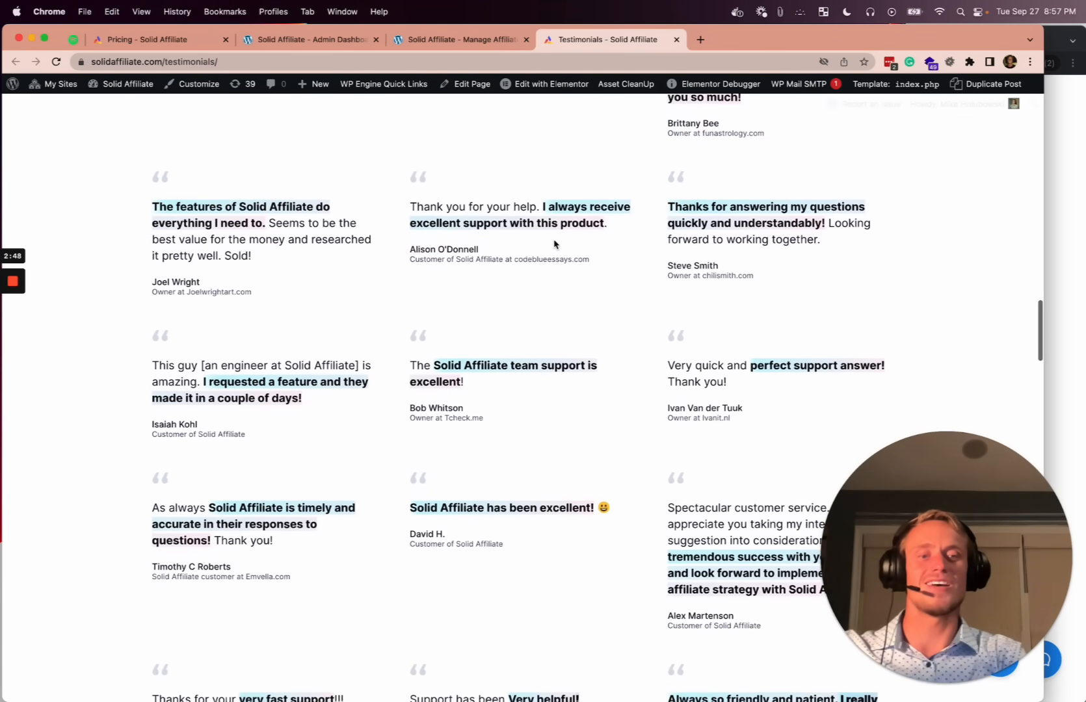
scroll(down, 3)
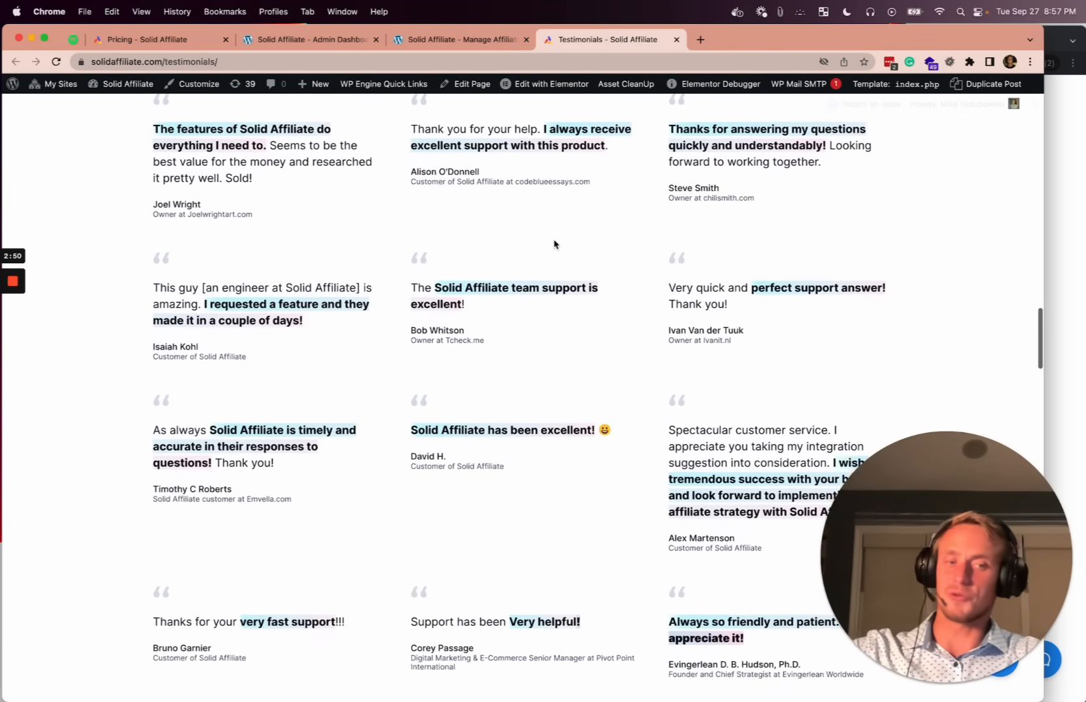
scroll(down, 3)
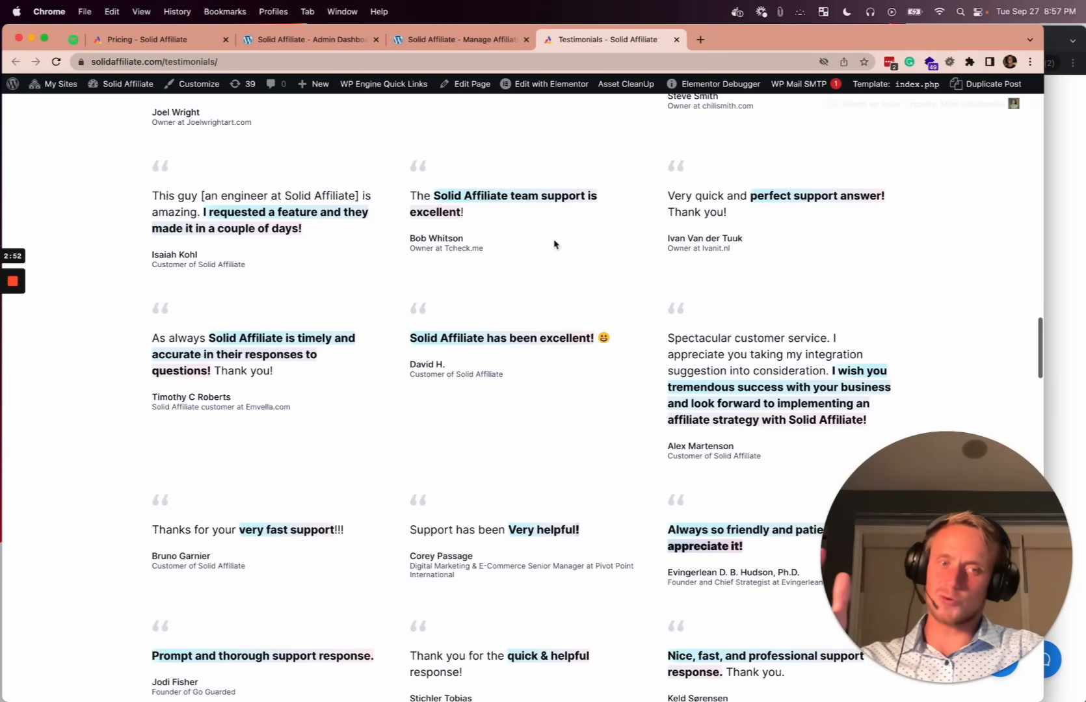
scroll(down, 3)
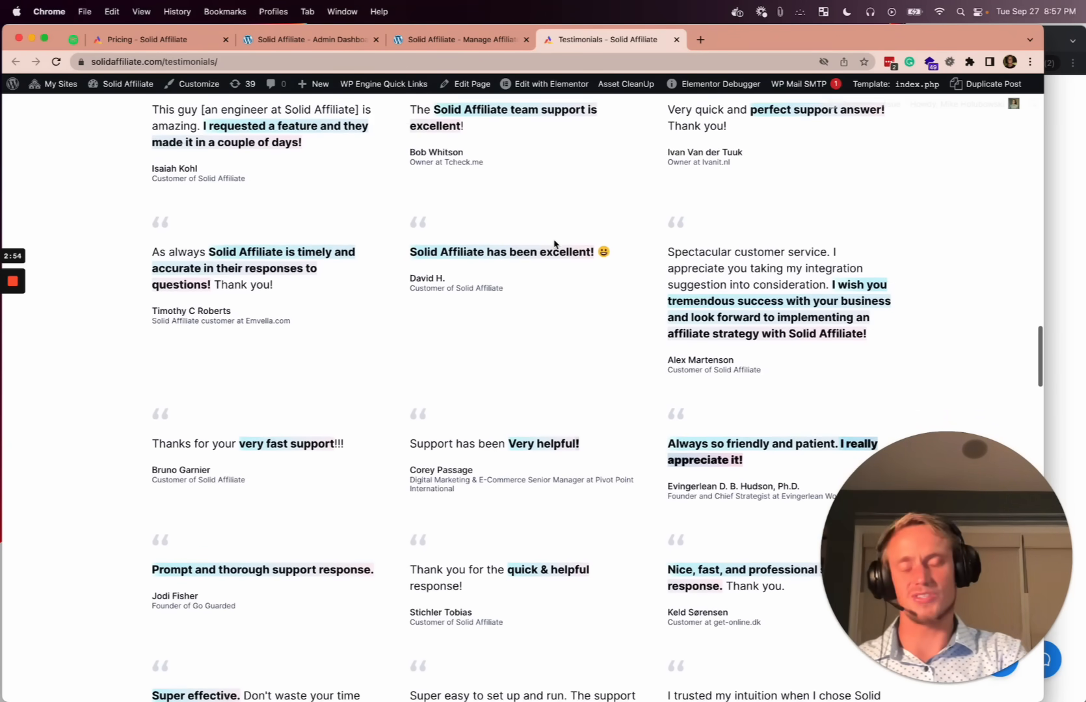
scroll(down, 3)
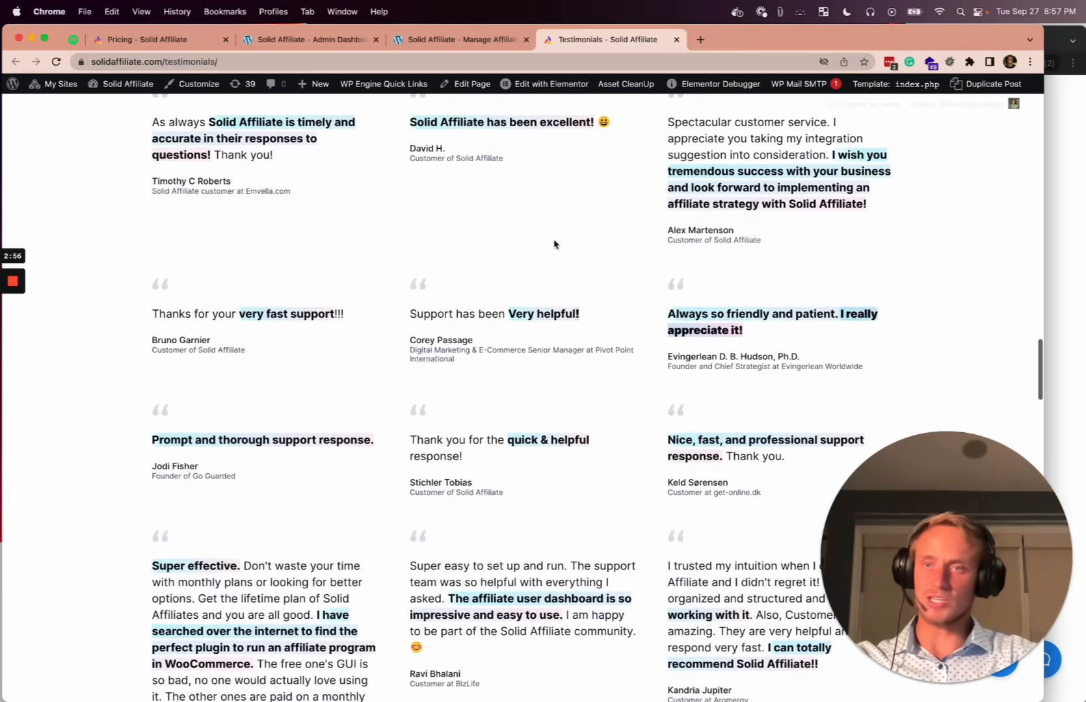
scroll(down, 3)
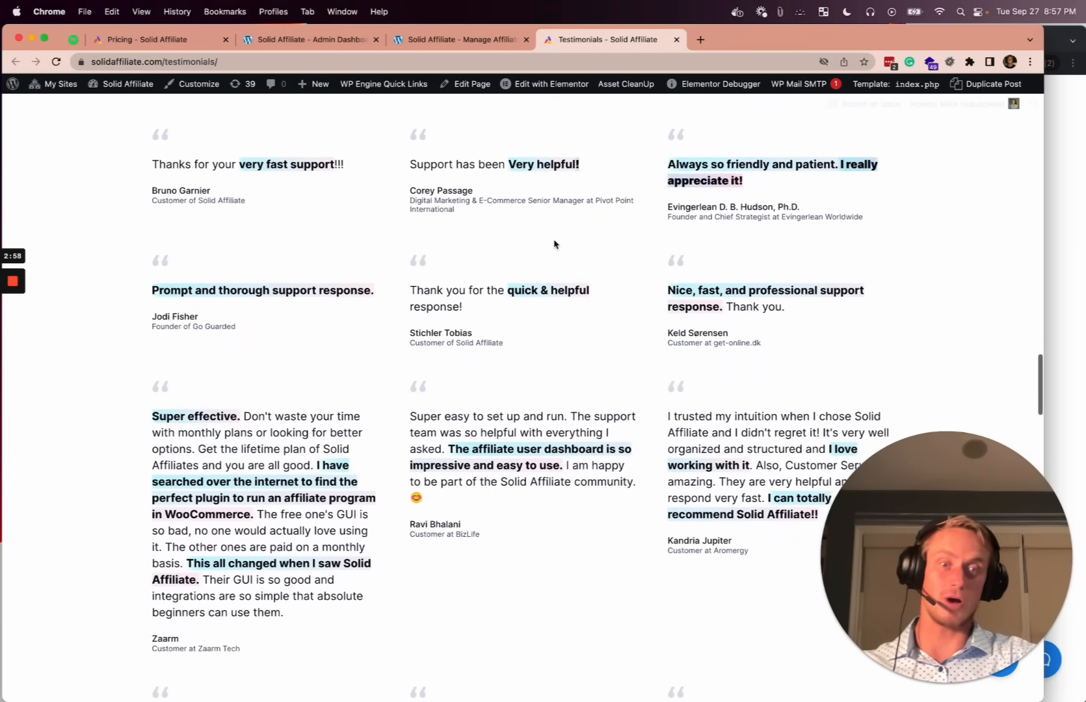
scroll(down, 3)
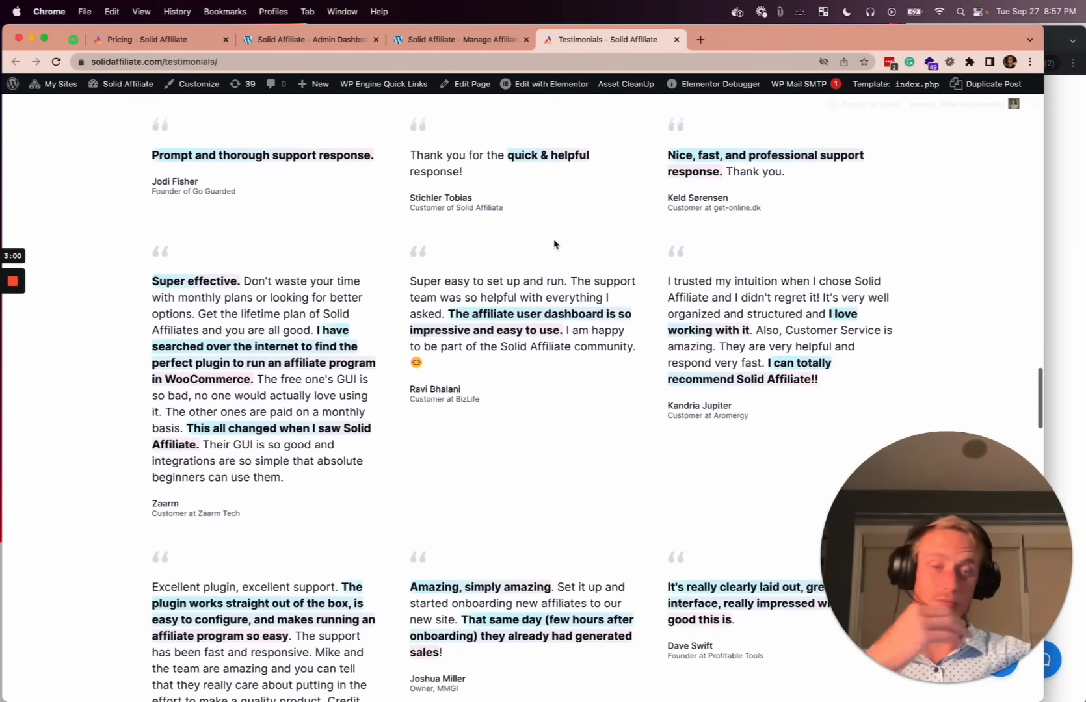
scroll(down, 3)
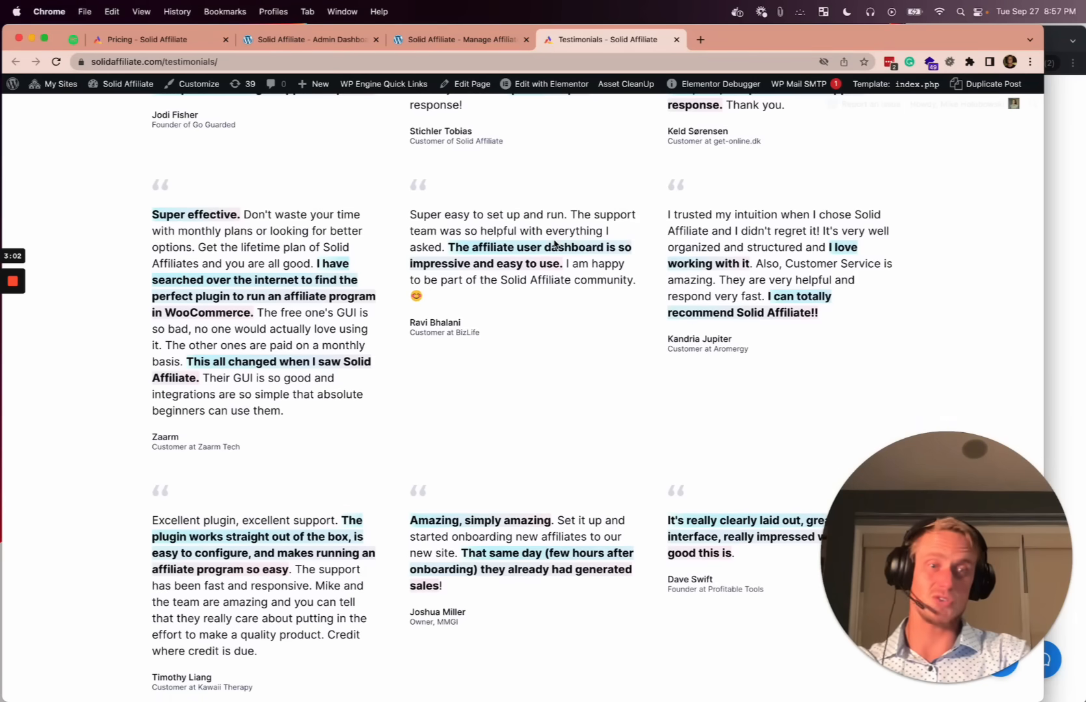
scroll(down, 3)
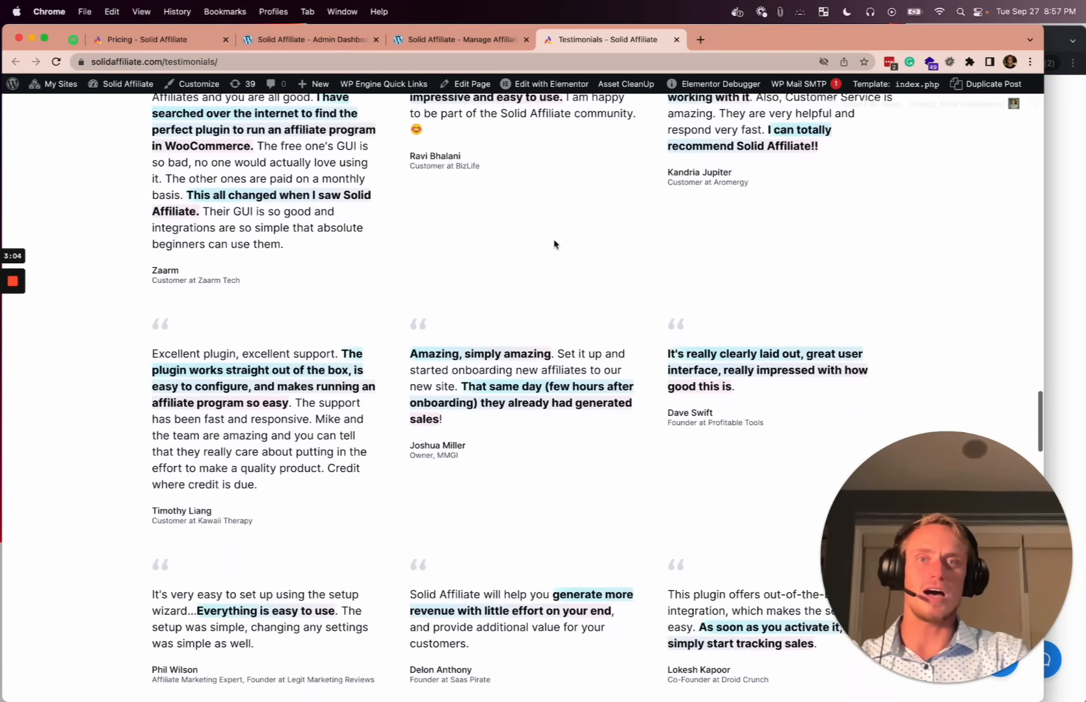
scroll(down, 3)
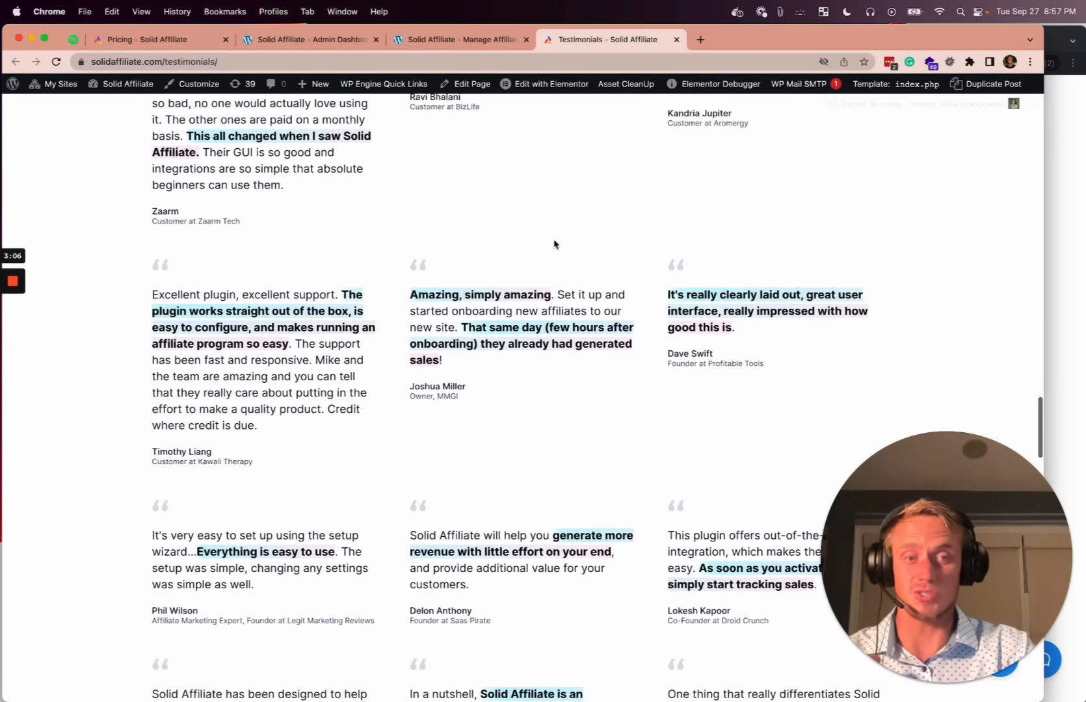